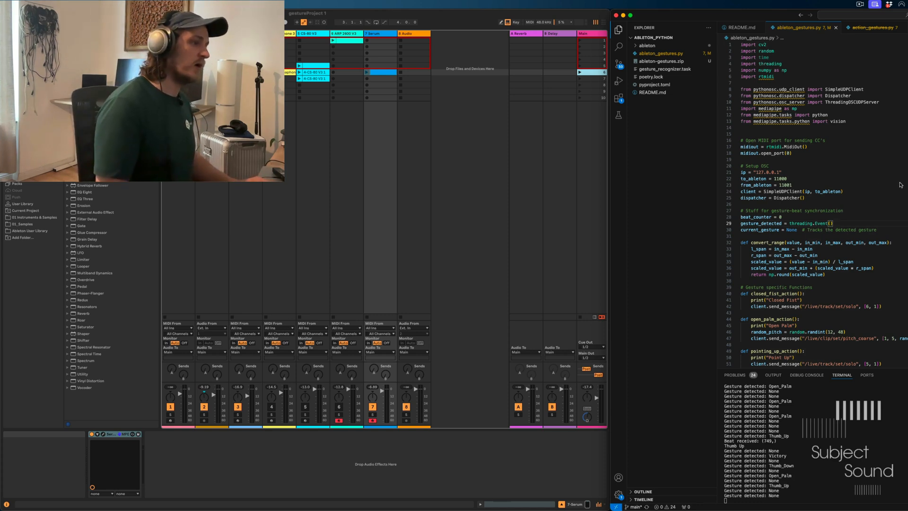
pyautogui.moveTo(884, 221)
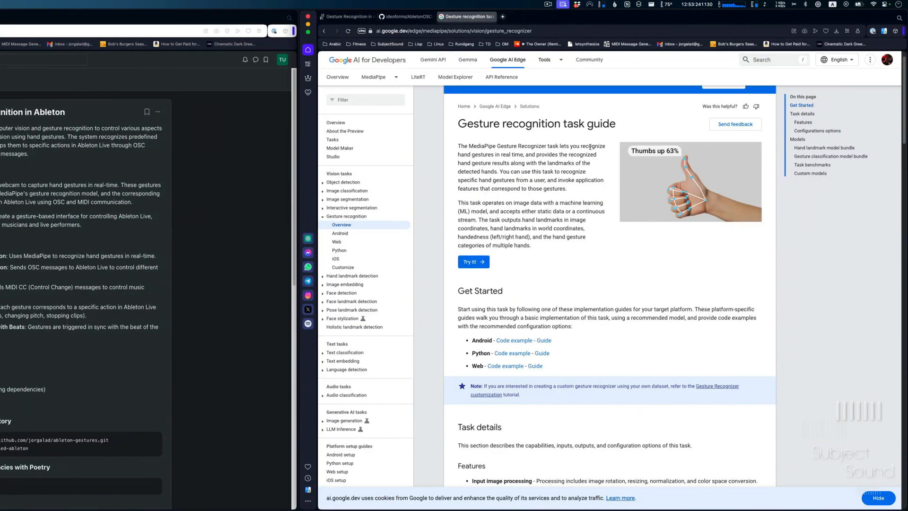
# - Open the live gesture recognition demo, then close it to return to the guide
pyautogui.scroll(3)
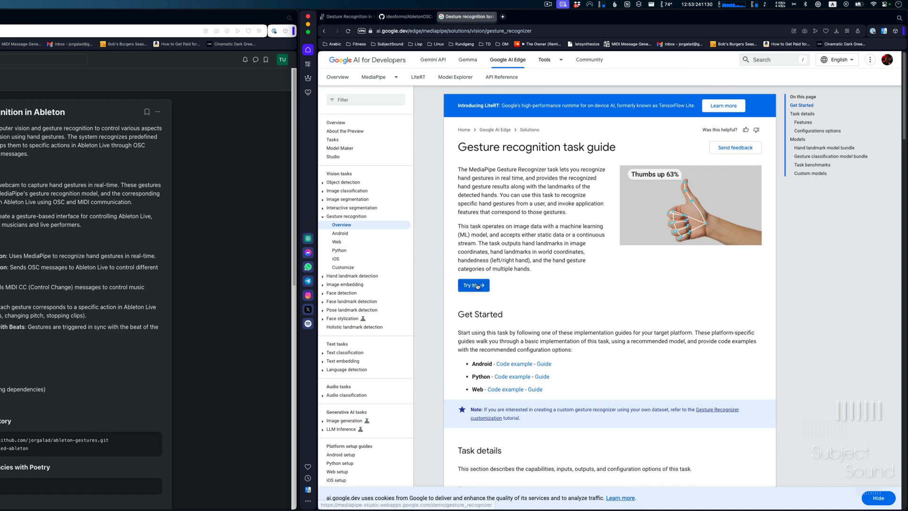
pyautogui.click(473, 284)
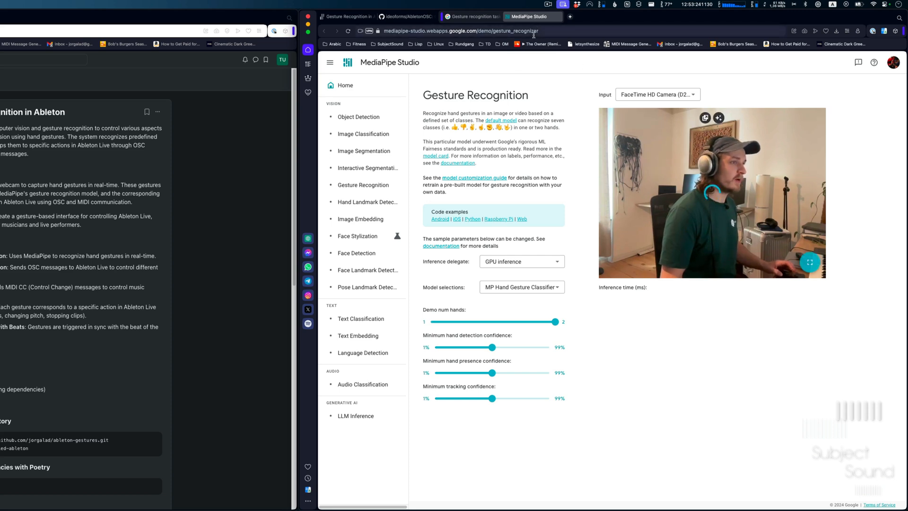
pyautogui.click(472, 16)
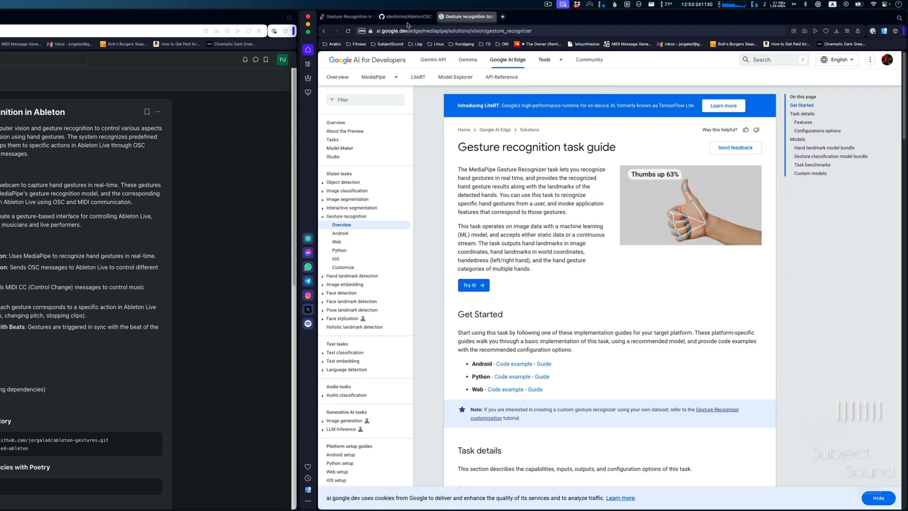
# - Expand the Track API documentation in the AbletonOSC README and review its track query table
pyautogui.click(405, 16)
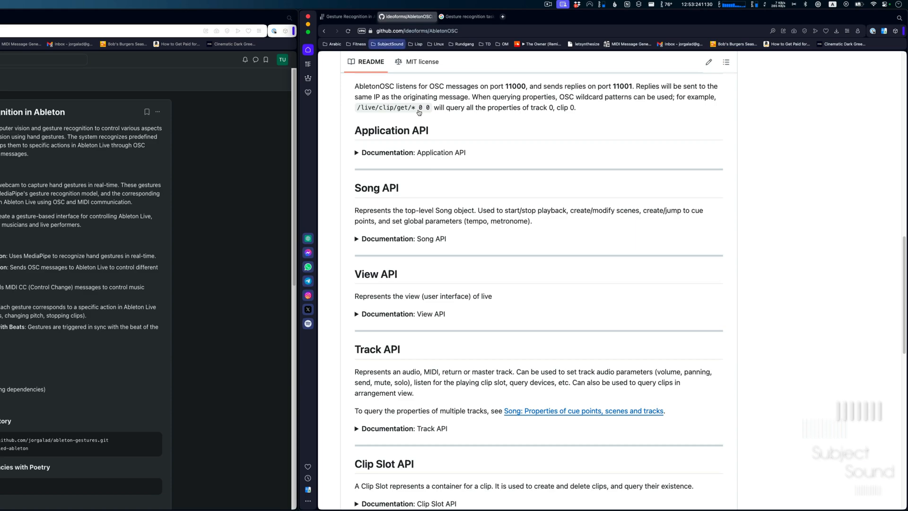
pyautogui.scroll(3)
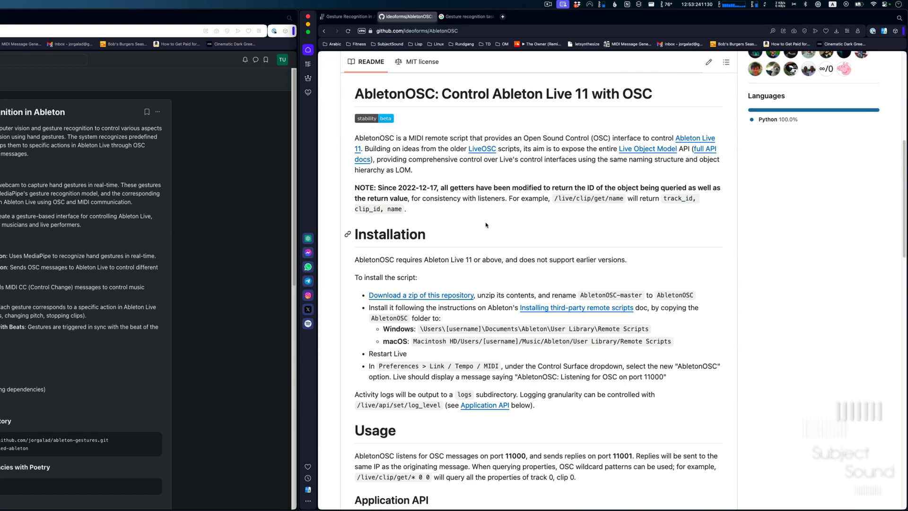
pyautogui.scroll(3)
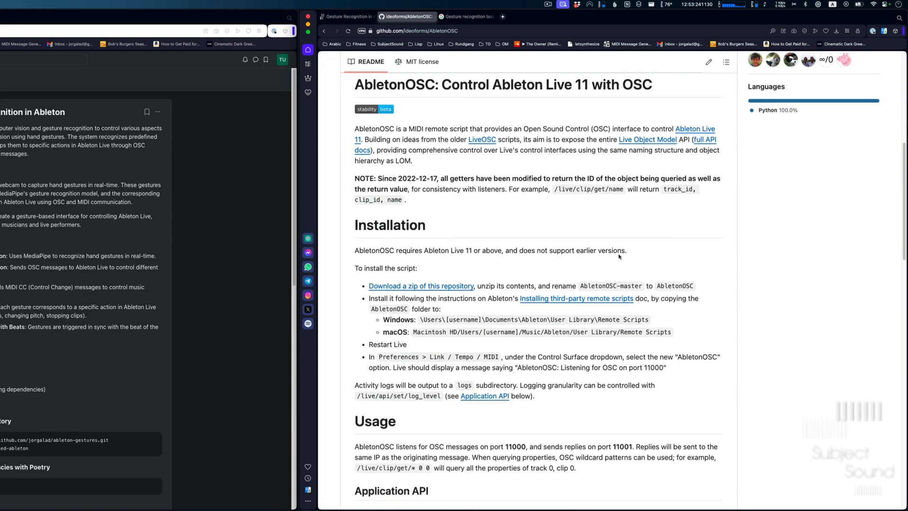
pyautogui.scroll(-3)
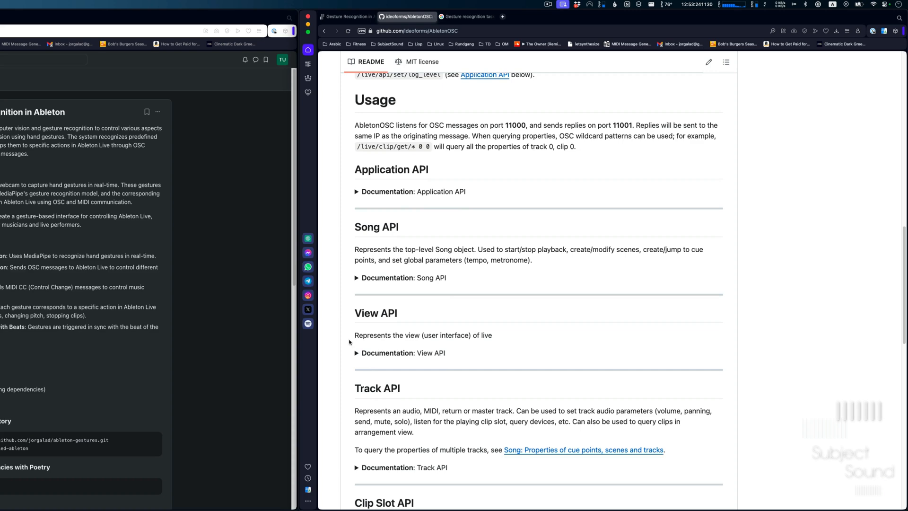
pyautogui.click(356, 467)
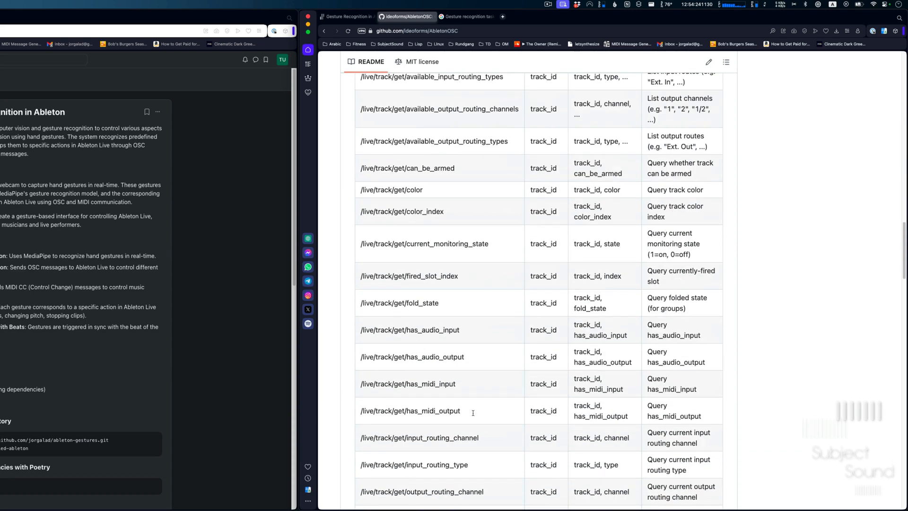
pyautogui.scroll(-3)
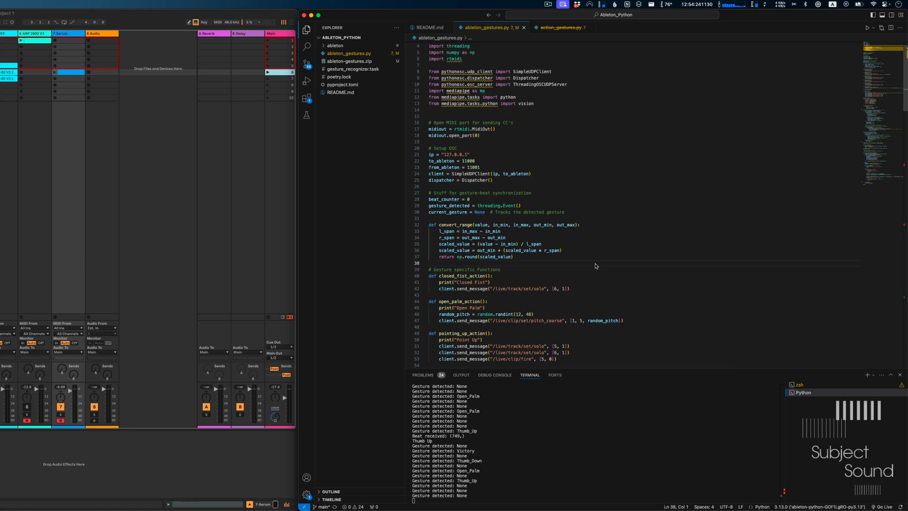
pyautogui.moveTo(568, 269)
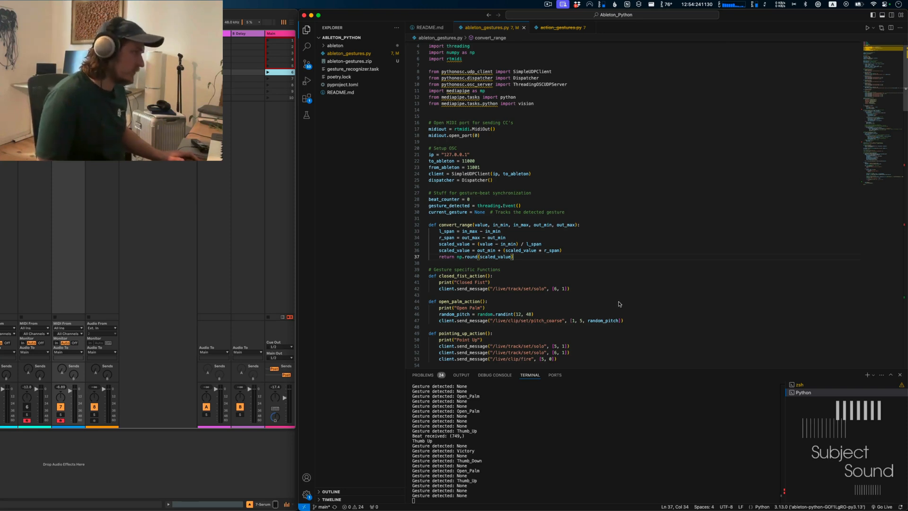
pyautogui.moveTo(699, 266)
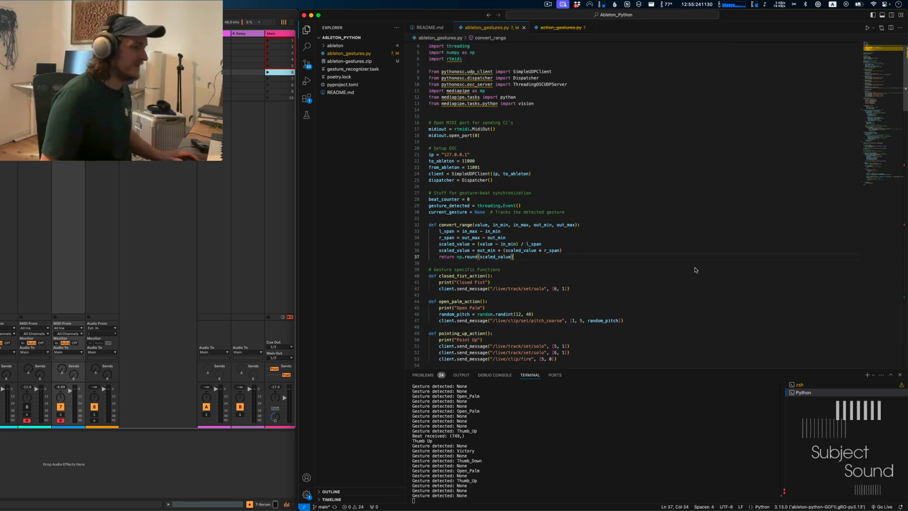
pyautogui.moveTo(742, 252)
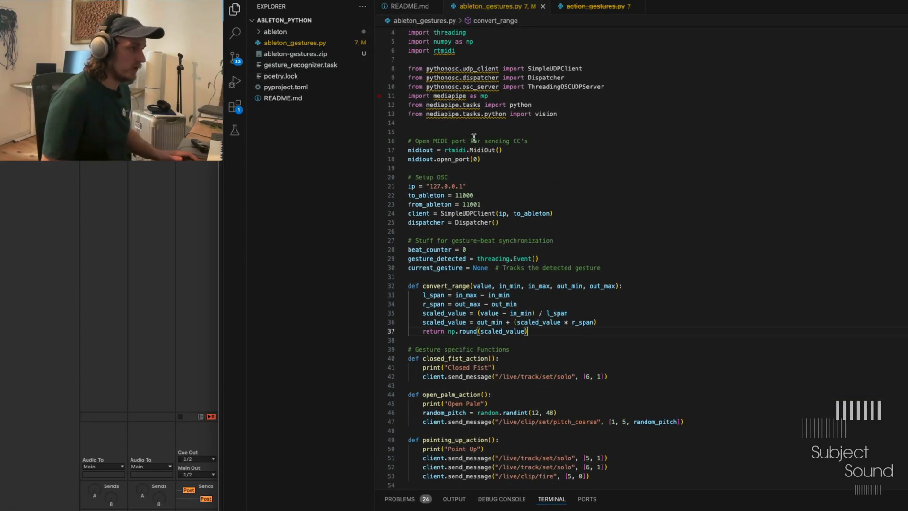
pyautogui.scroll(-3)
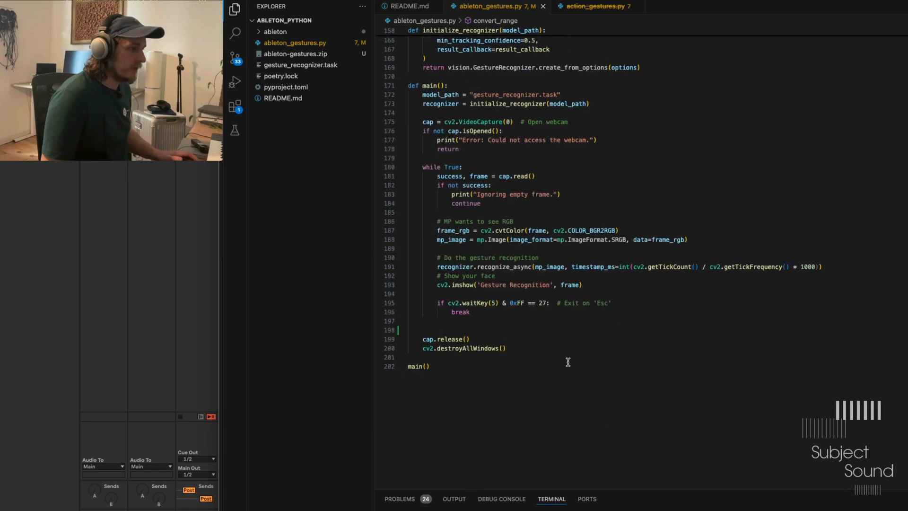
pyautogui.scroll(3)
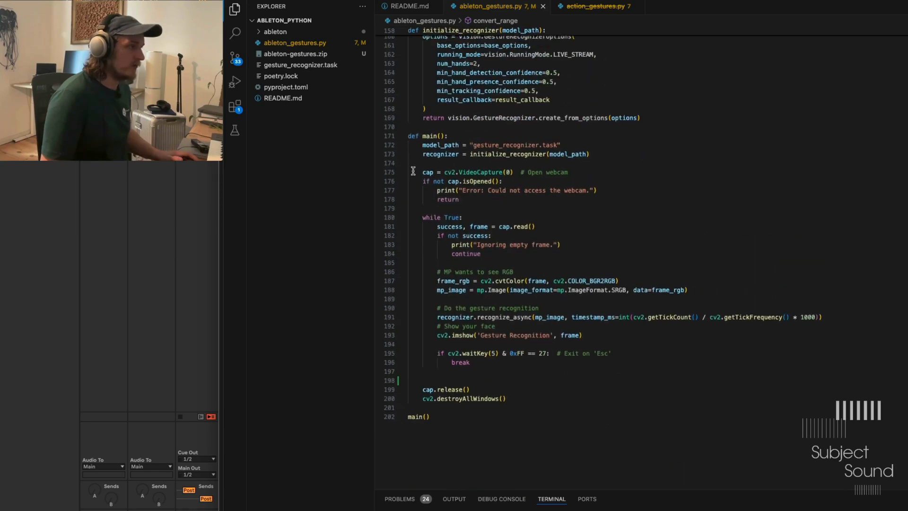
pyautogui.scroll(3)
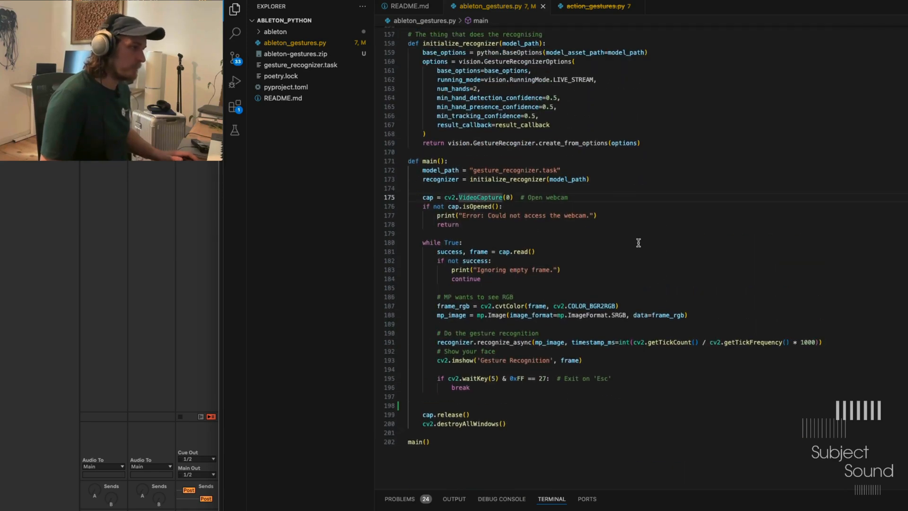
pyautogui.moveTo(434, 338)
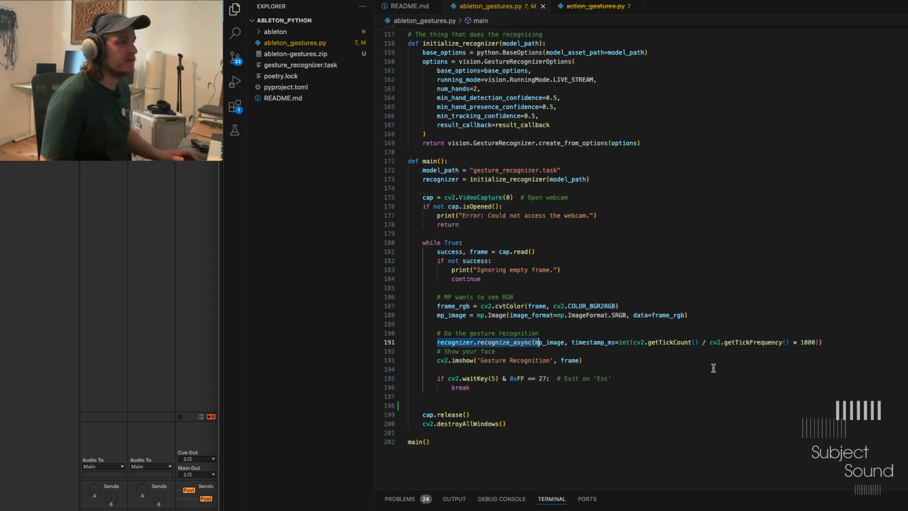
pyautogui.scroll(3)
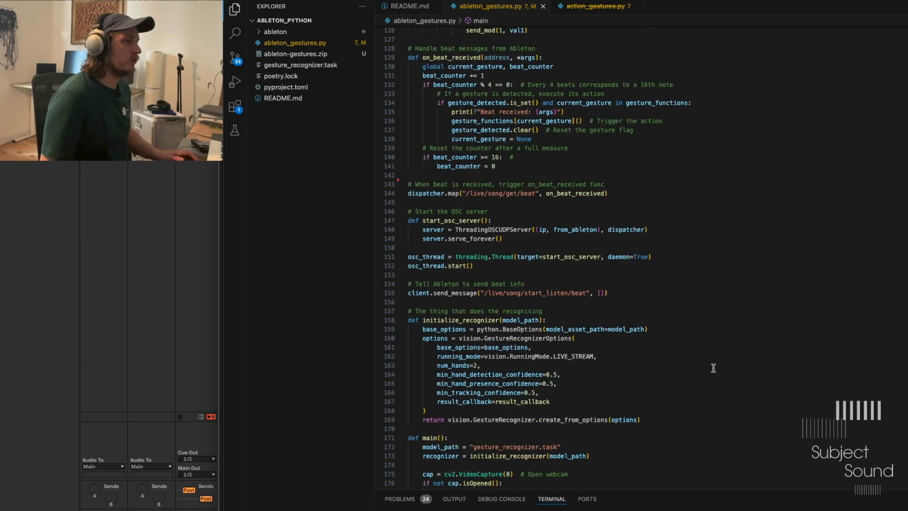
pyautogui.scroll(3)
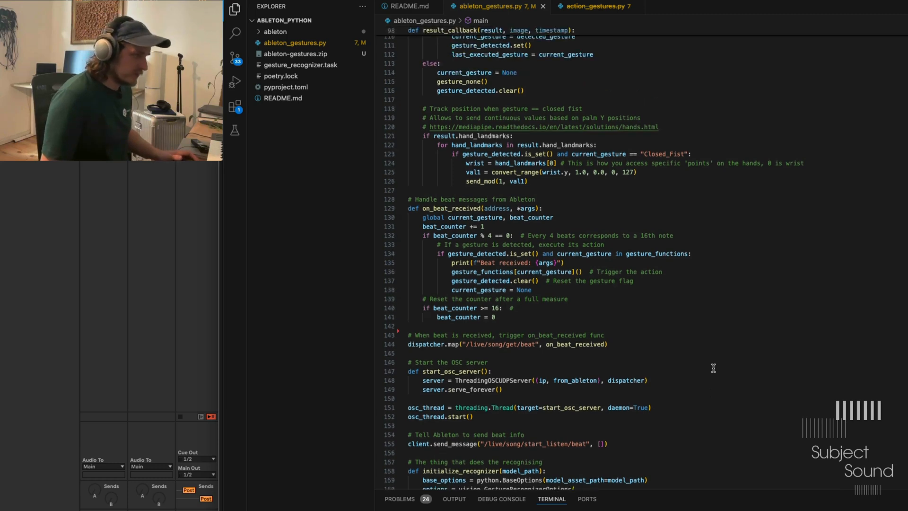
pyautogui.scroll(3)
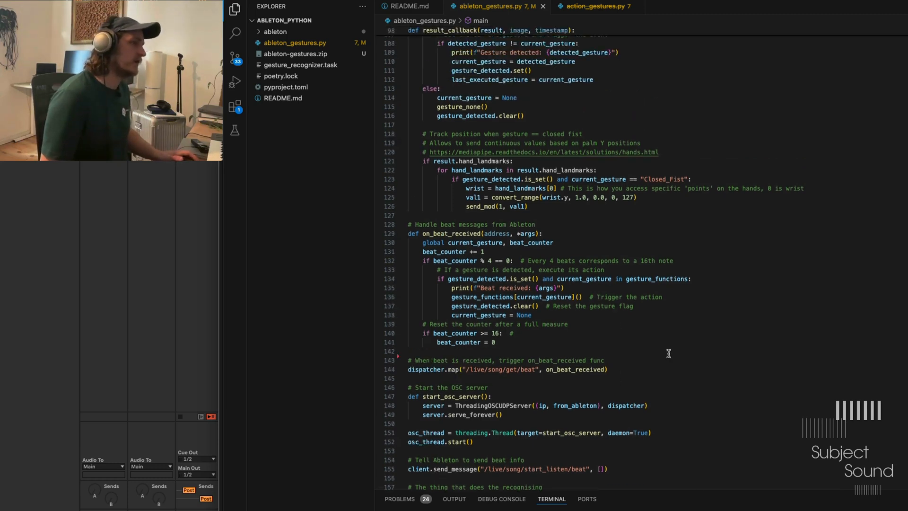
pyautogui.scroll(3)
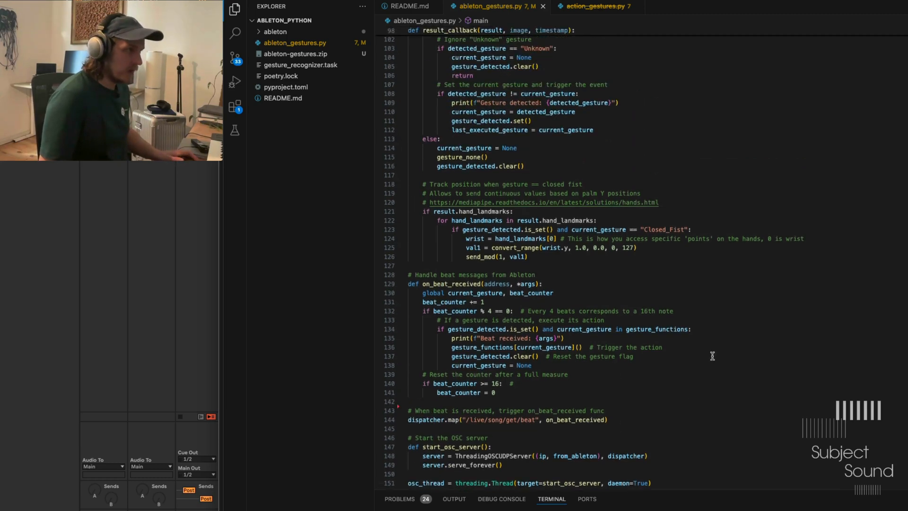
pyautogui.scroll(3)
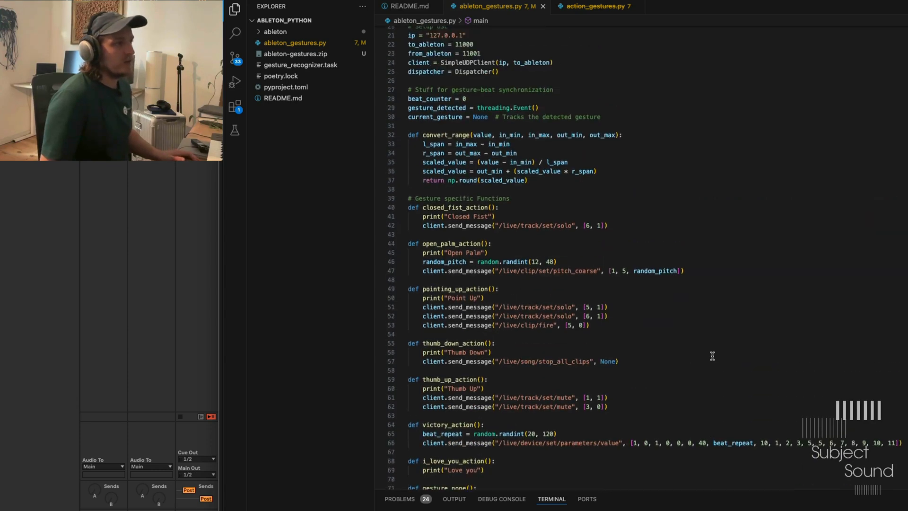
pyautogui.scroll(3)
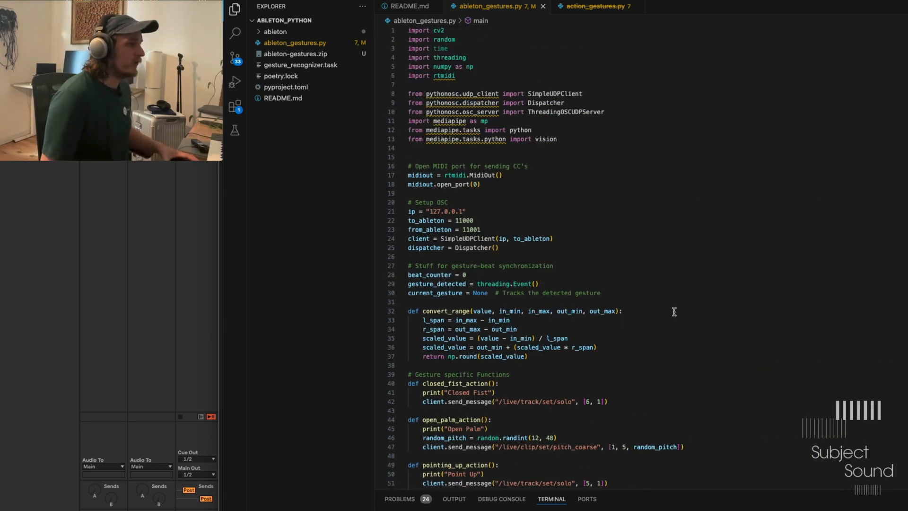
pyautogui.moveTo(477, 167)
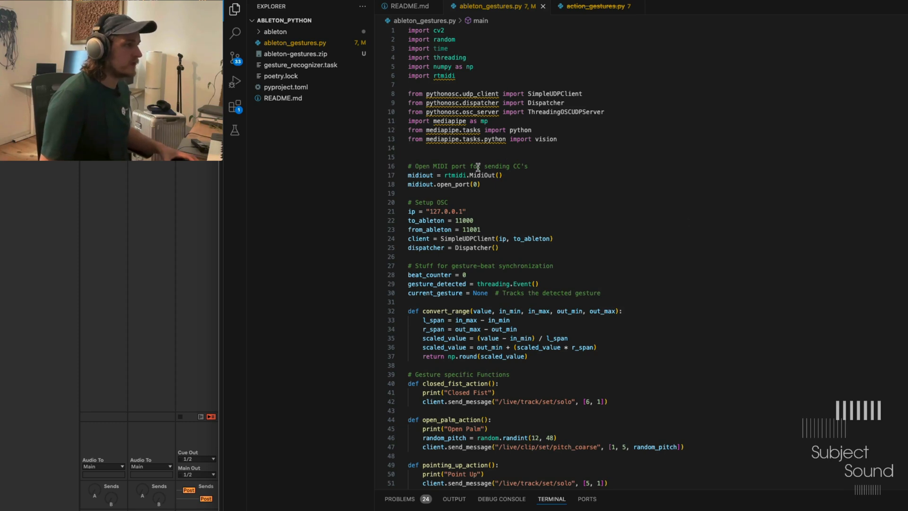
pyautogui.moveTo(717, 328)
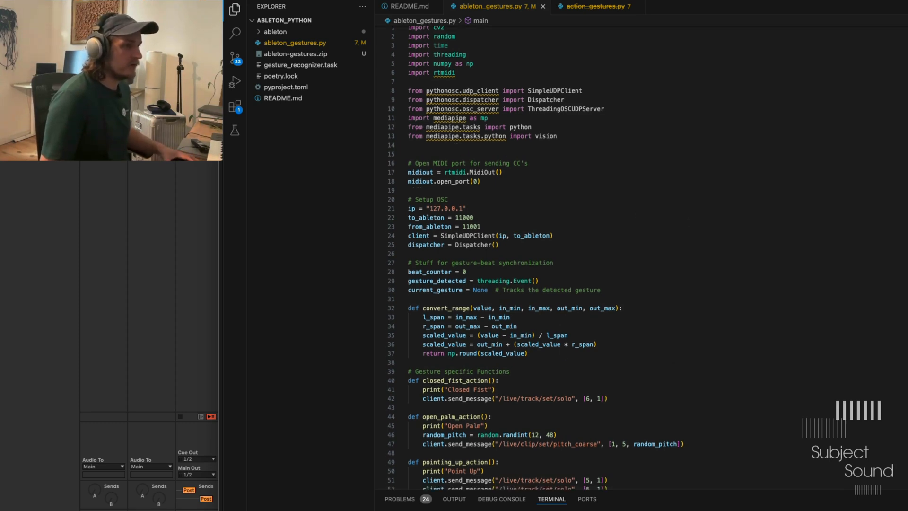
pyautogui.scroll(-3)
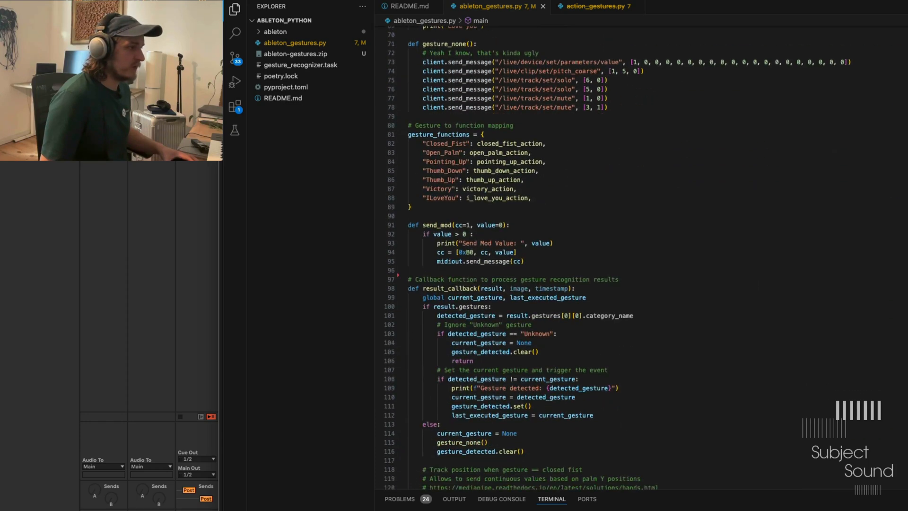
pyautogui.scroll(-3)
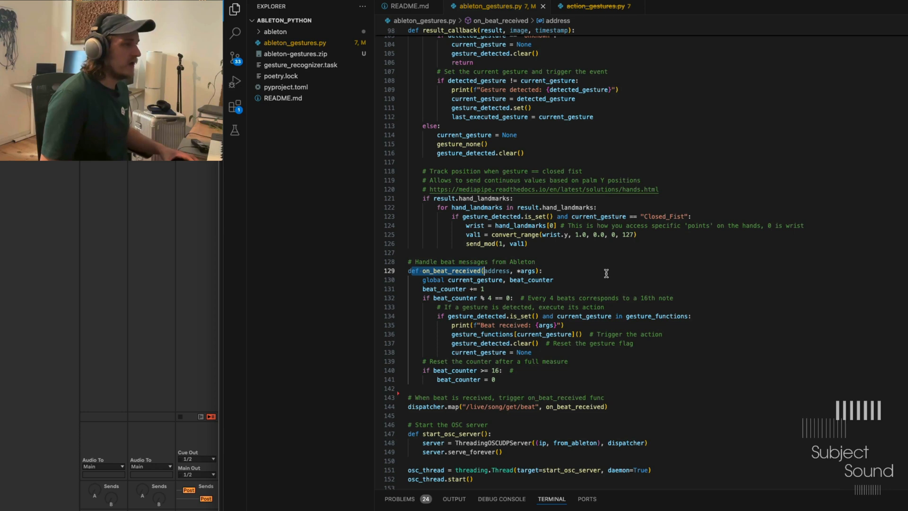
pyautogui.moveTo(663, 293)
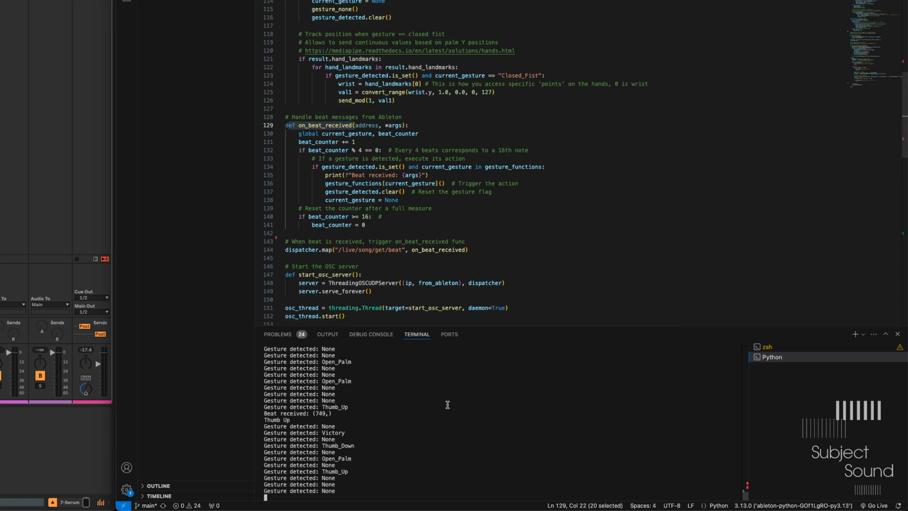
# - Run 'poetry run python ableton_gestures.py' in the terminal and review the gesture functions
pyautogui.click(336, 224)
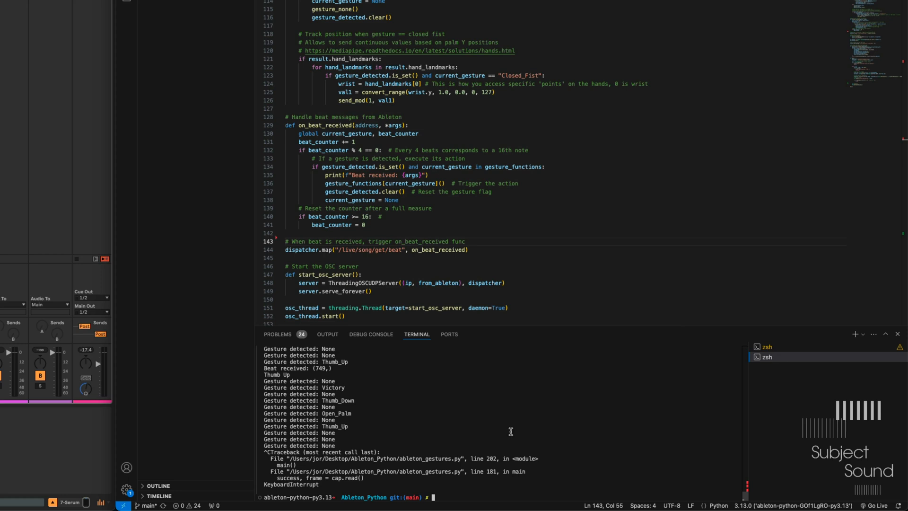
pyautogui.write('poetry run python ableton_gestures.py')
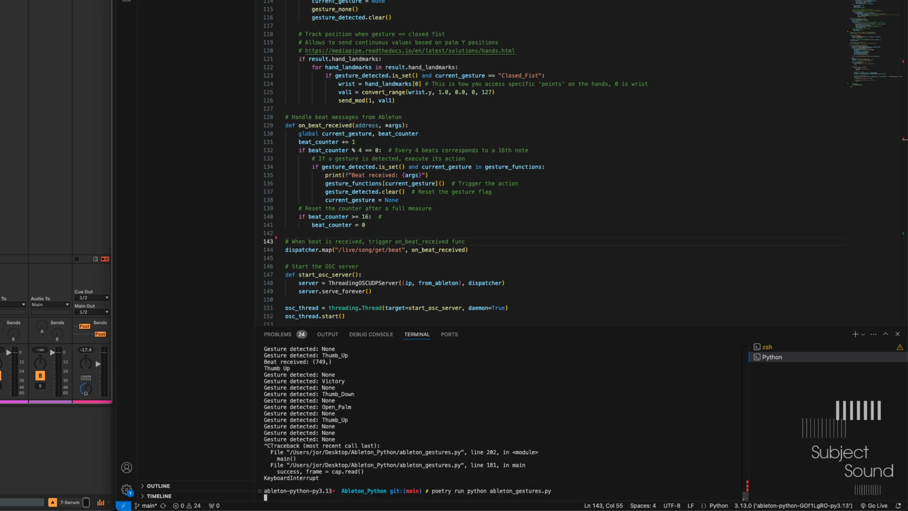
pyautogui.press('Return')
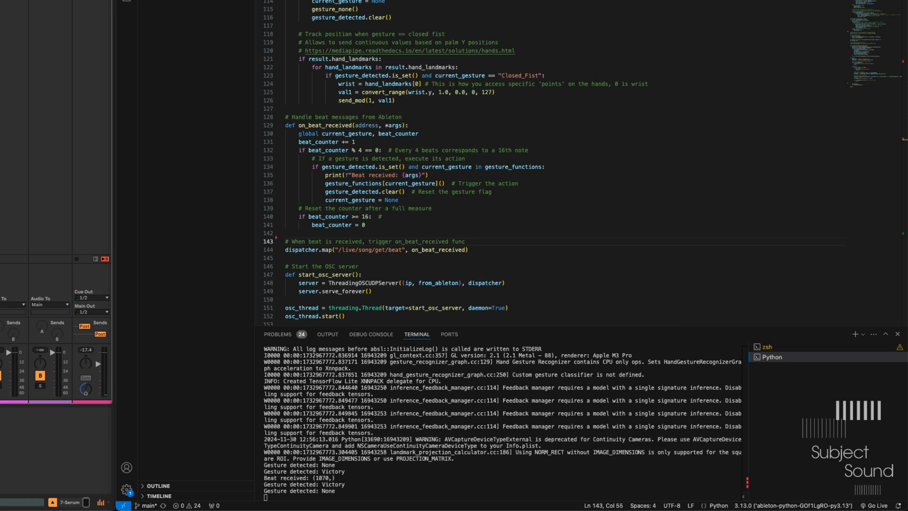
pyautogui.scroll(3)
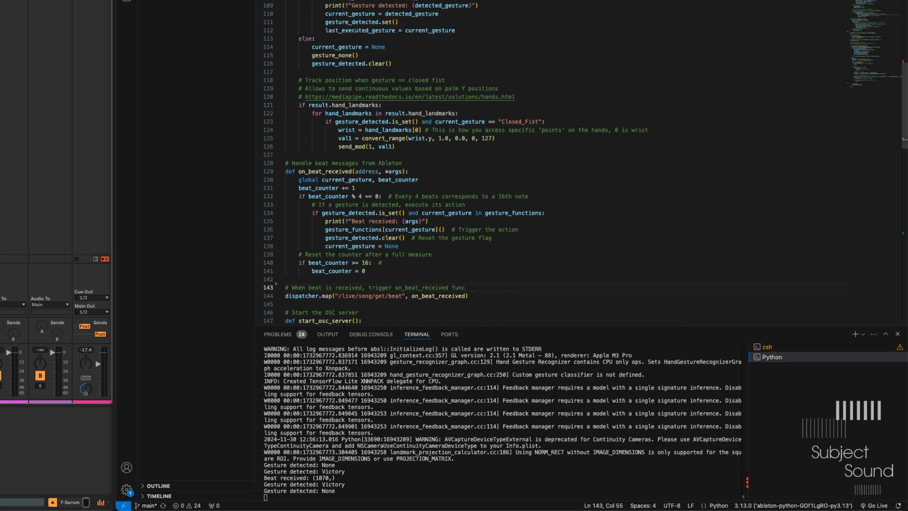
pyautogui.scroll(3)
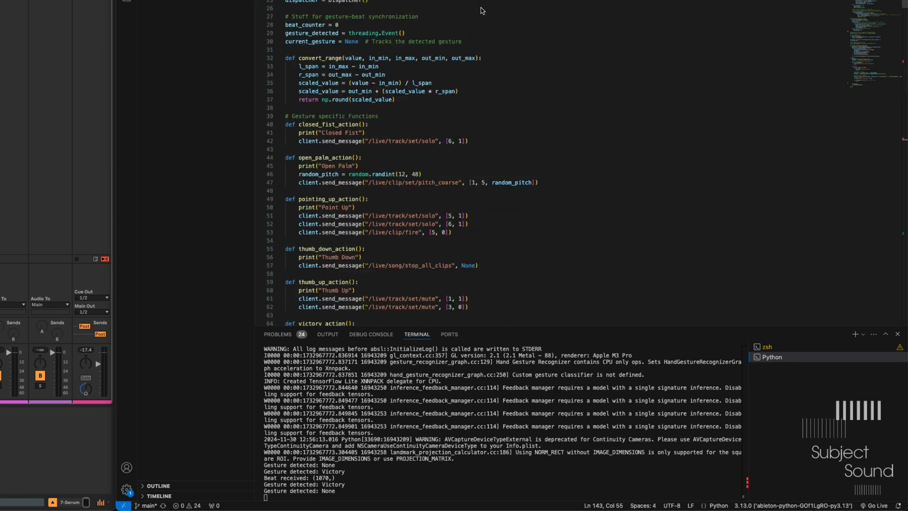
pyautogui.scroll(-3)
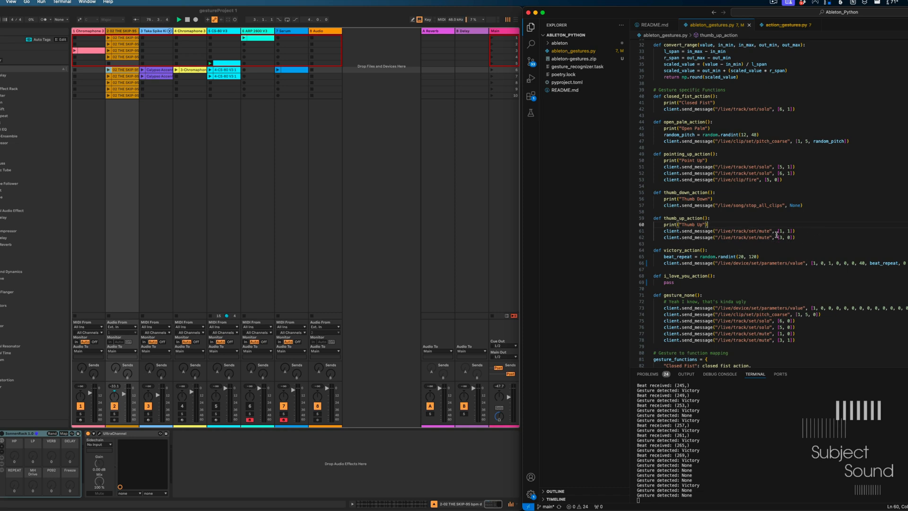
pyautogui.moveTo(495, 77)
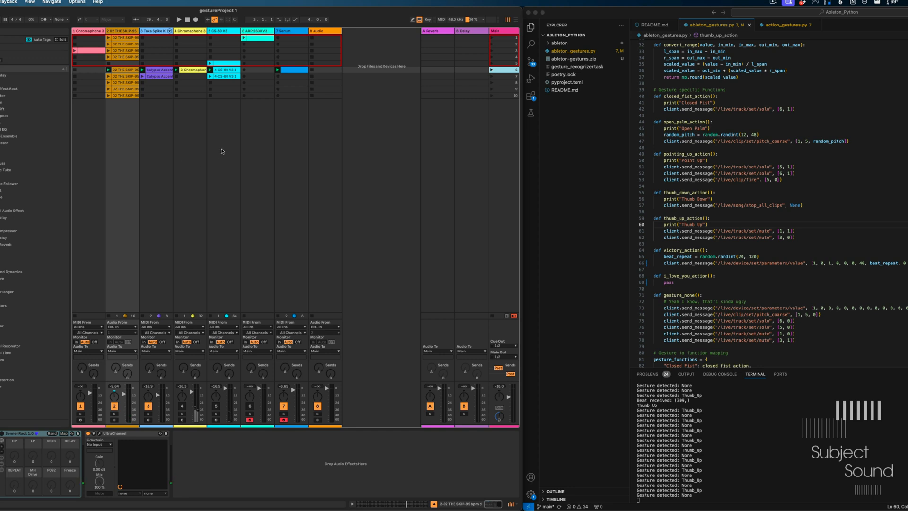
pyautogui.moveTo(271, 132)
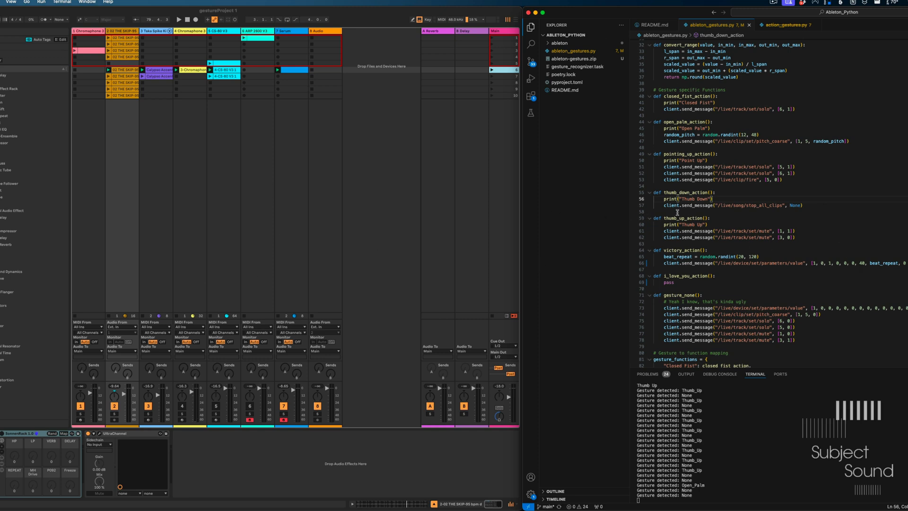
# - Scroll the script output while the thumbs-up gesture mutes and unmutes tracks on the beat
pyautogui.scroll(3)
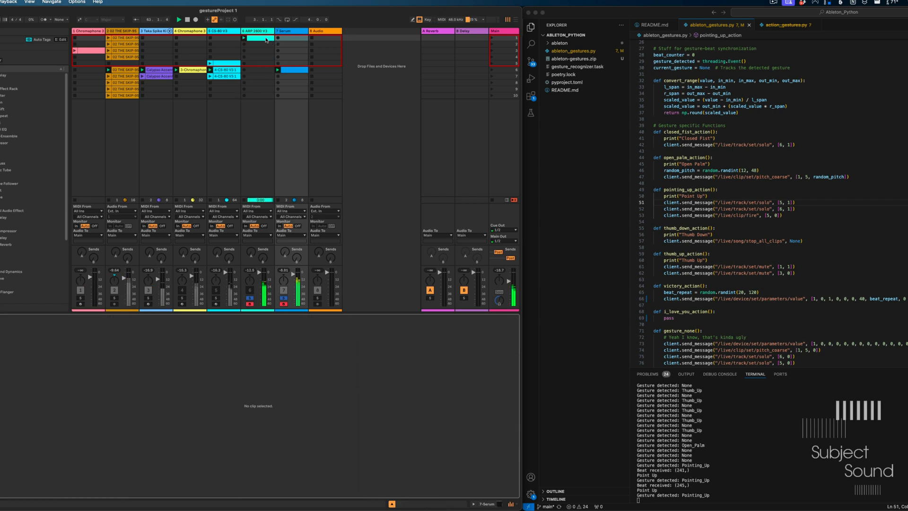
# - Double-click a clip in Ableton Live to view its waveform detail
pyautogui.doubleClick(257, 38)
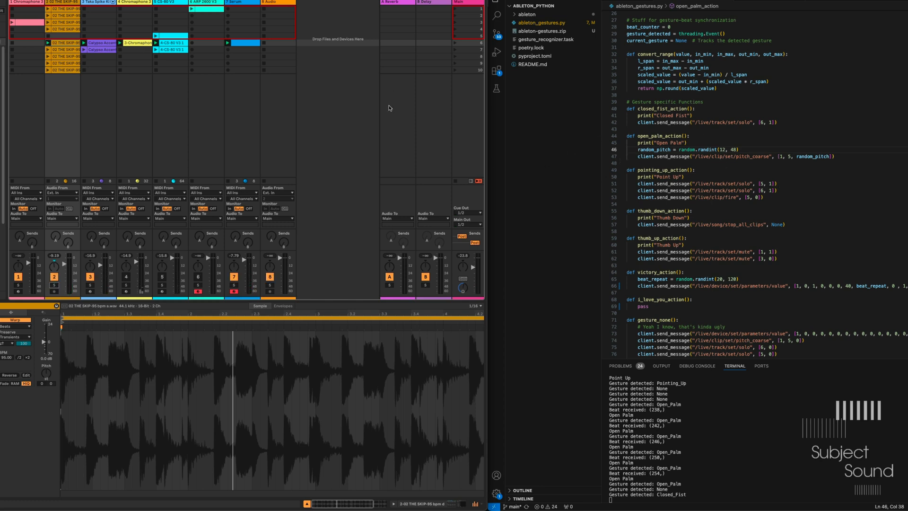
pyautogui.moveTo(742, 134)
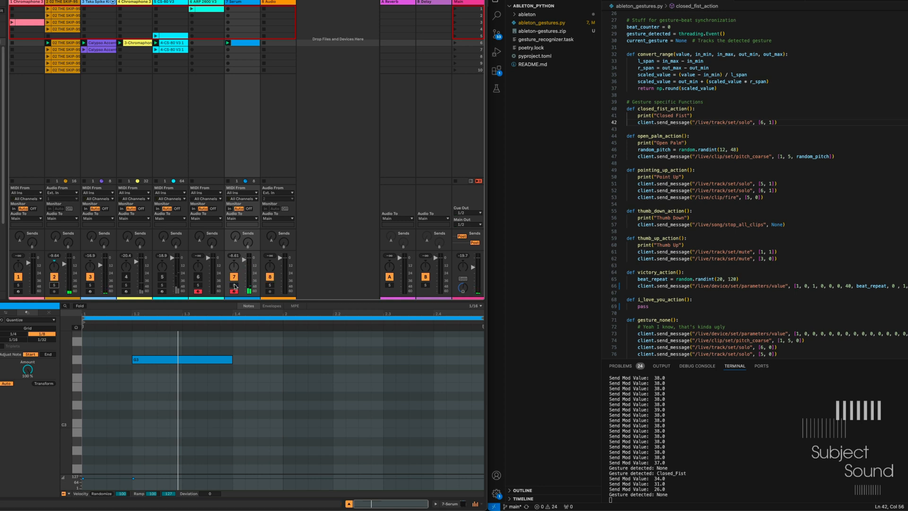
pyautogui.moveTo(445, 194)
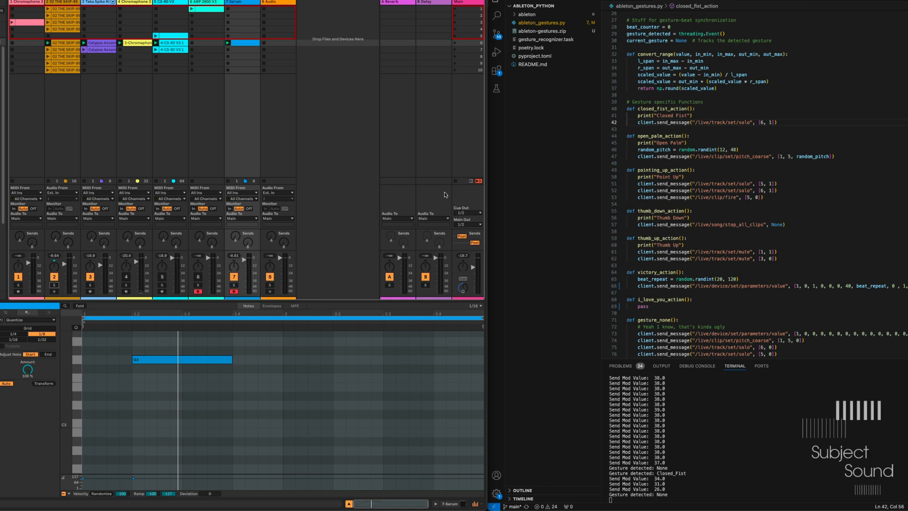
pyautogui.moveTo(402, 165)
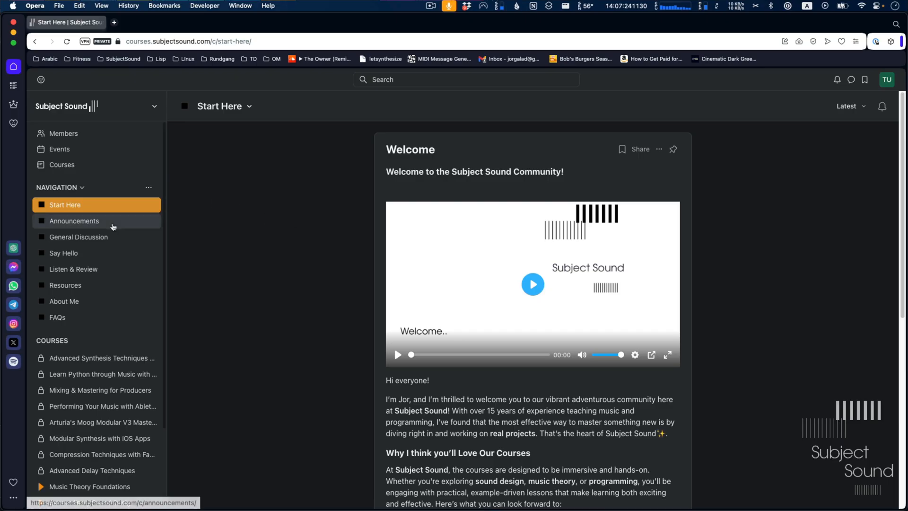
# - Open the Gesture Recognition in Ableton post from Resources and download ableton-gestures.zip
pyautogui.click(65, 284)
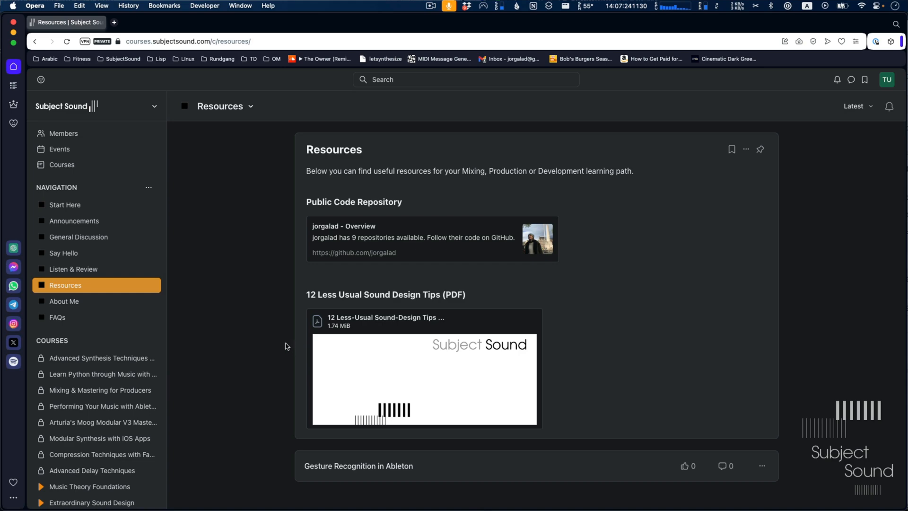
pyautogui.click(358, 466)
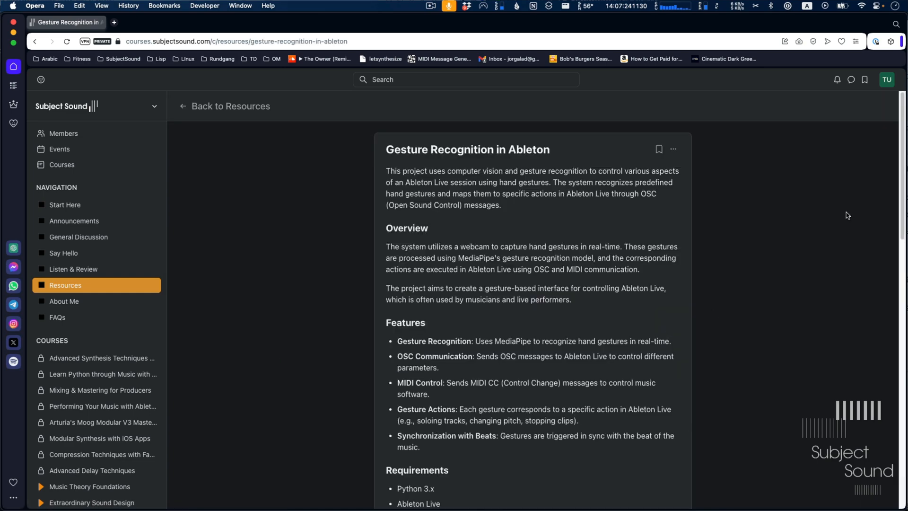
pyautogui.scroll(-3)
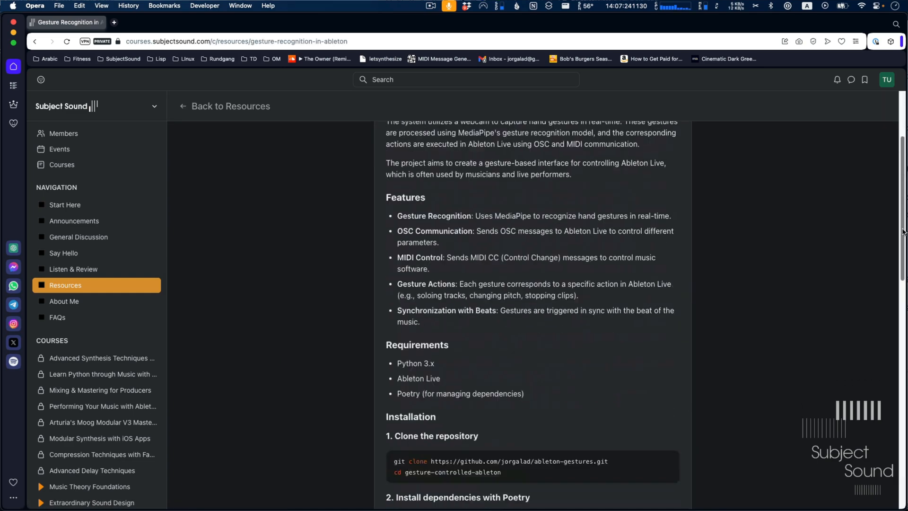
pyautogui.scroll(-3)
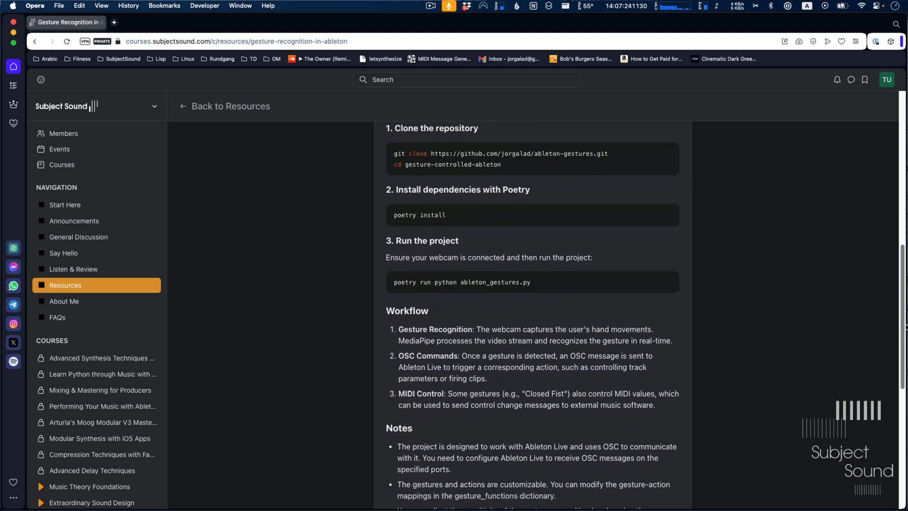
pyautogui.scroll(-3)
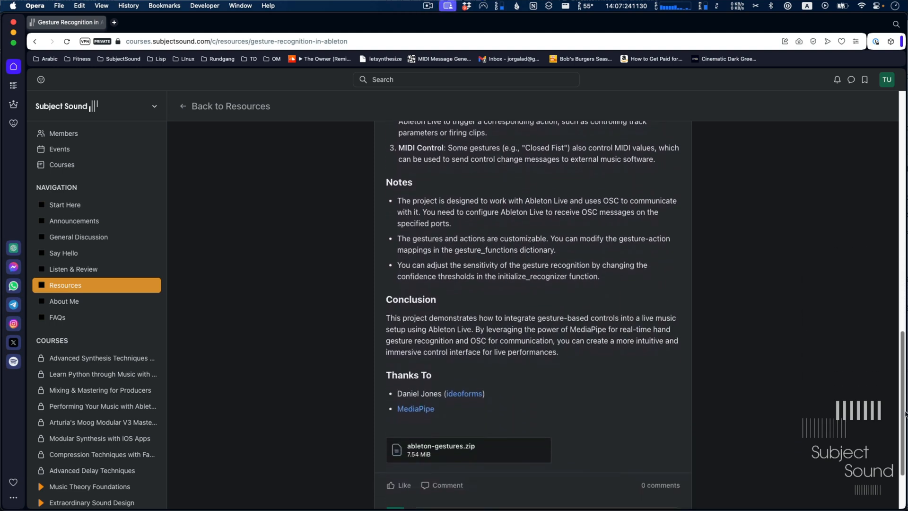
pyautogui.scroll(-3)
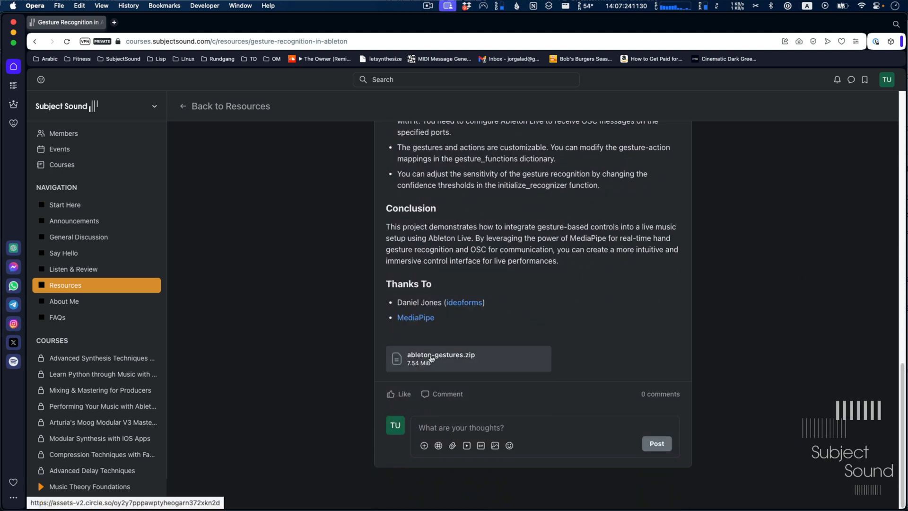
pyautogui.click(440, 358)
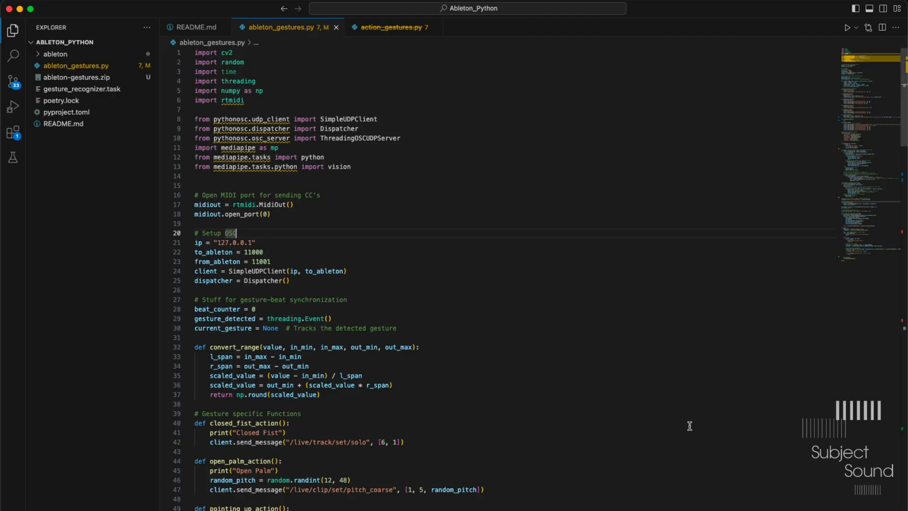
# - Scroll through the imports and OSC setup (ports 11000 and 11001) of ableton_gestures.py
pyautogui.scroll(-3)
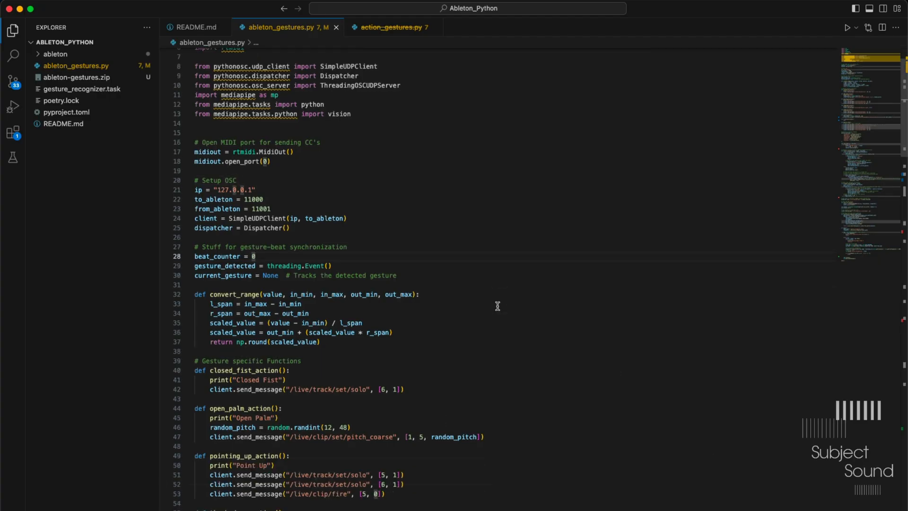
pyautogui.scroll(-3)
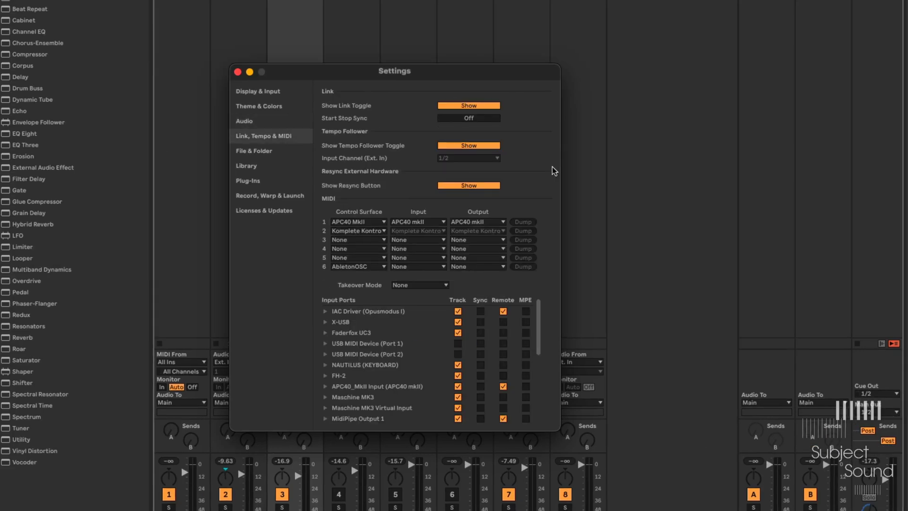
pyautogui.moveTo(567, 263)
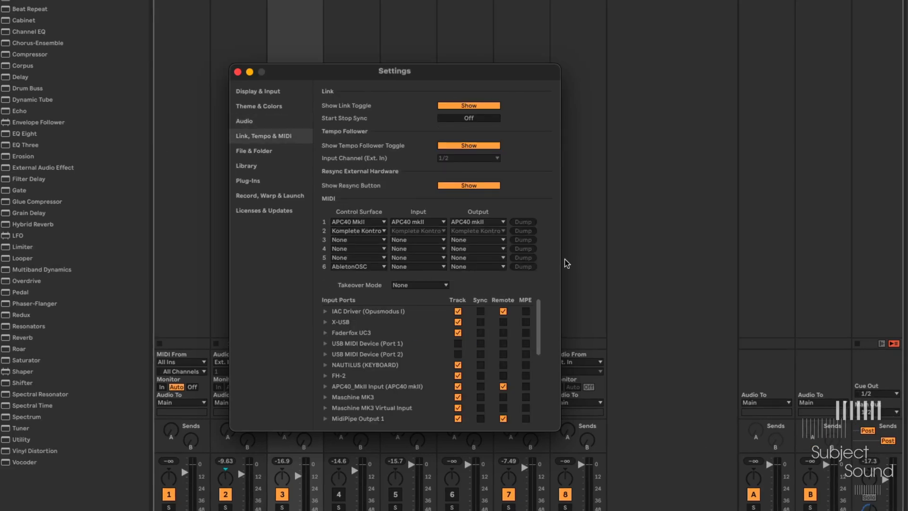
pyautogui.moveTo(525, 260)
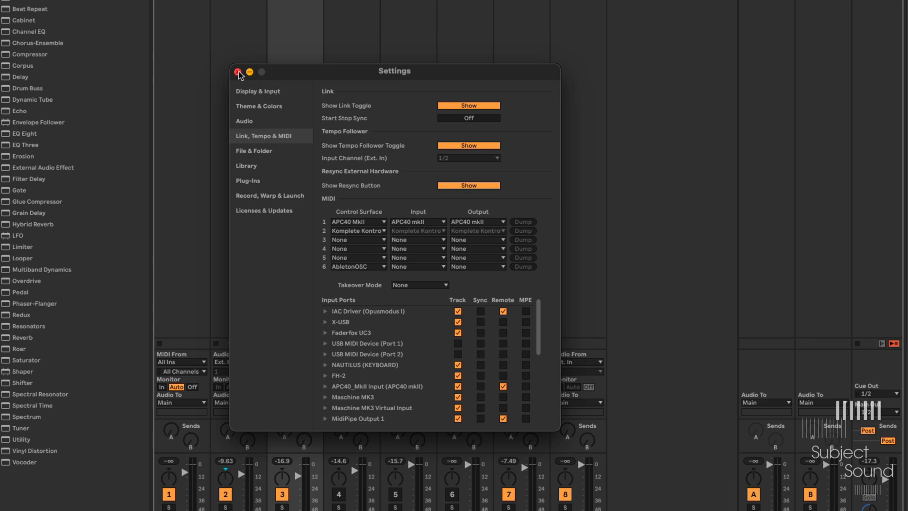
pyautogui.click(238, 72)
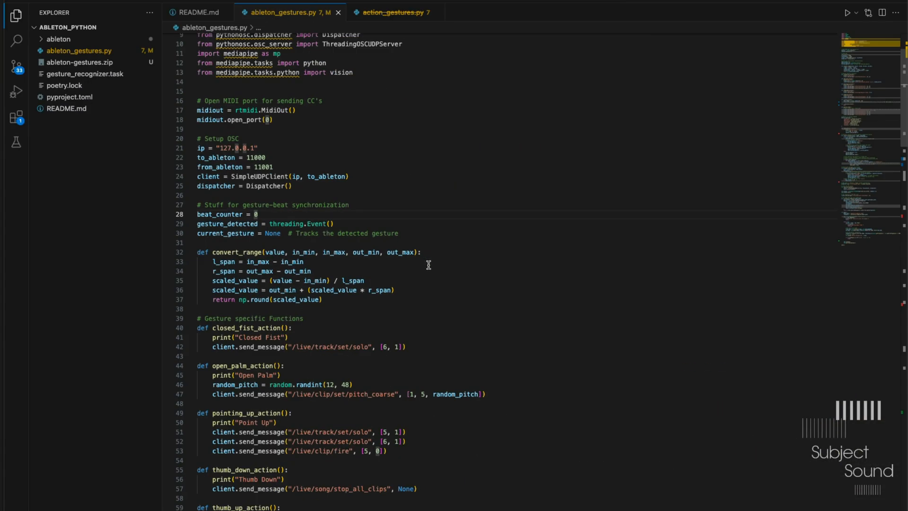
pyautogui.scroll(-3)
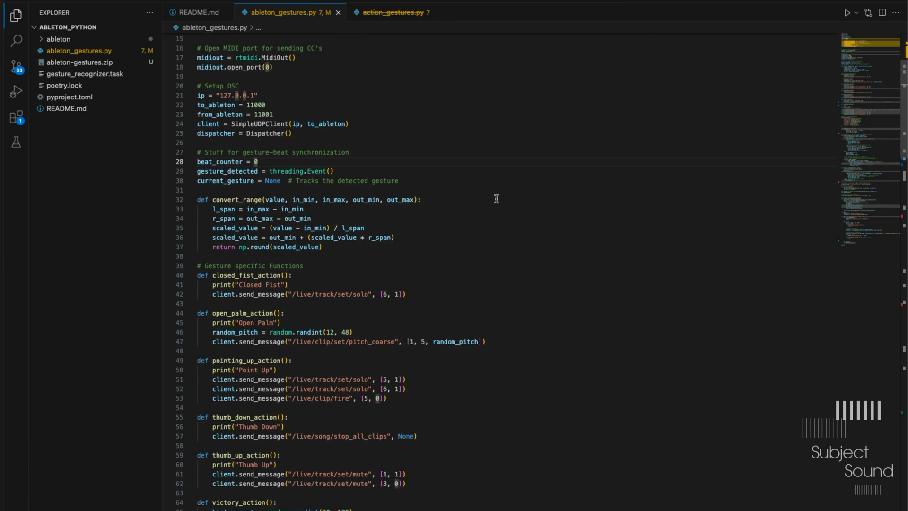
pyautogui.scroll(-3)
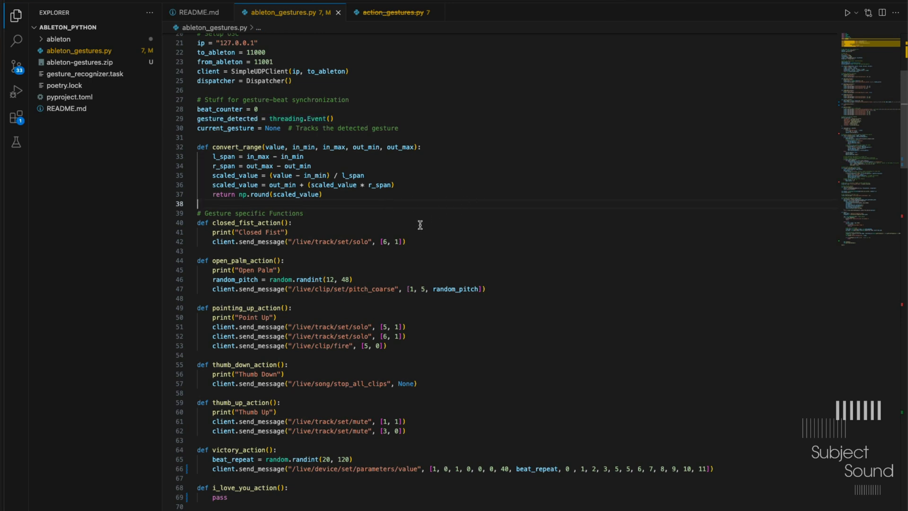
pyautogui.moveTo(406, 254)
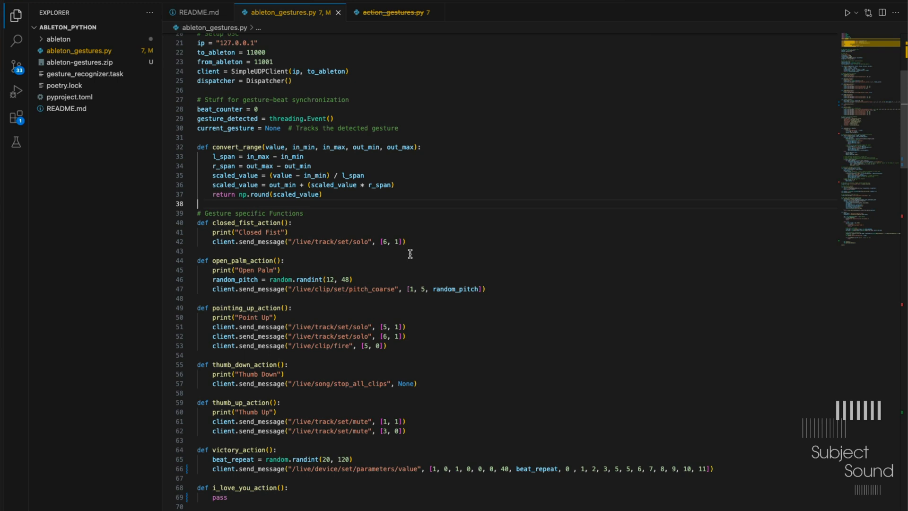
pyautogui.moveTo(462, 301)
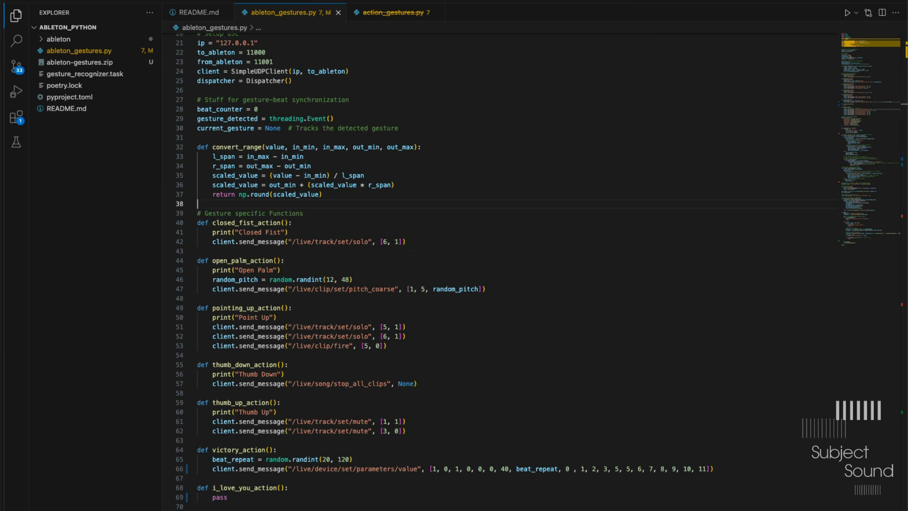
pyautogui.moveTo(380, 276)
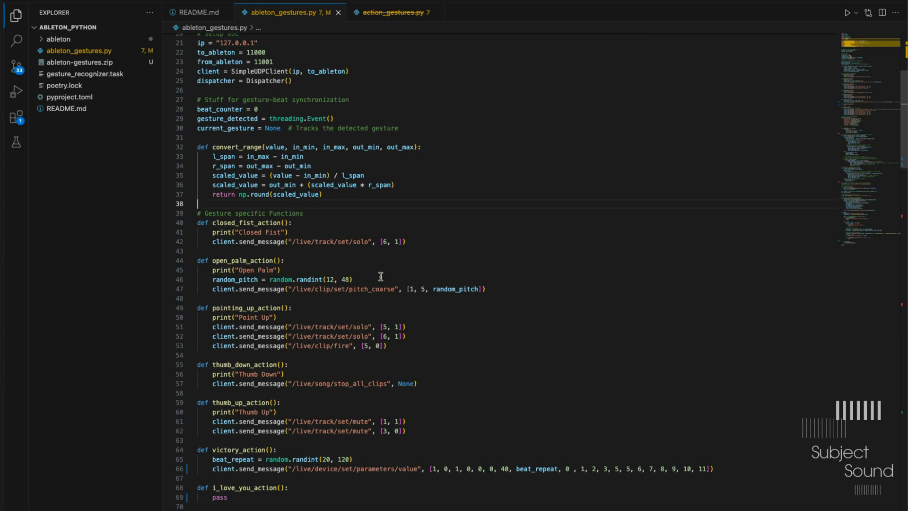
pyautogui.moveTo(384, 229)
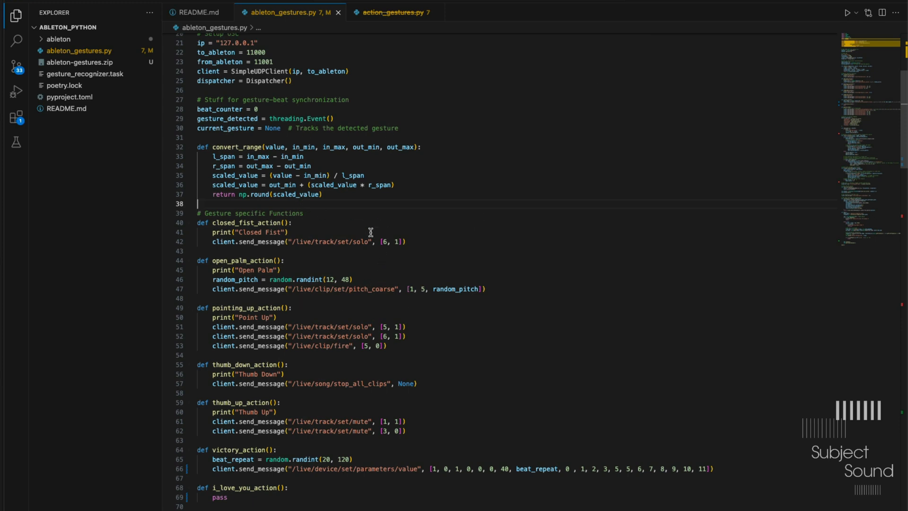
pyautogui.scroll(-3)
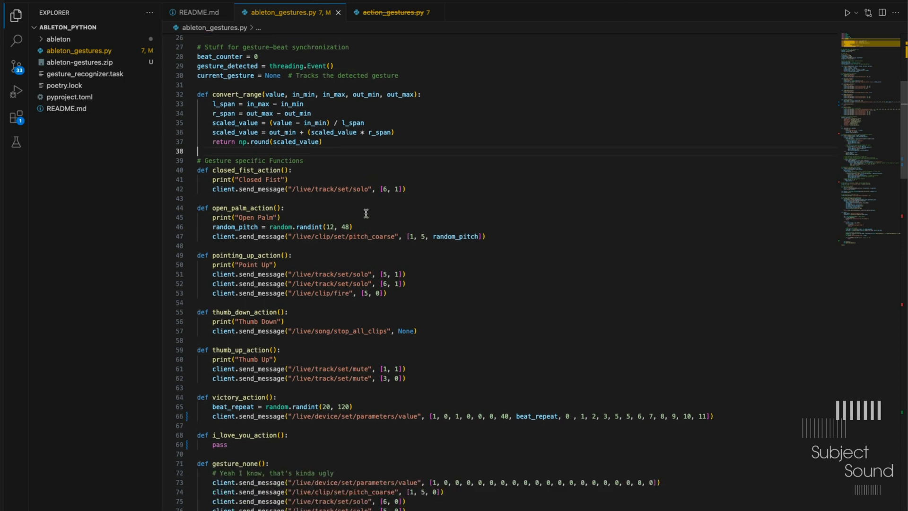
pyautogui.scroll(-3)
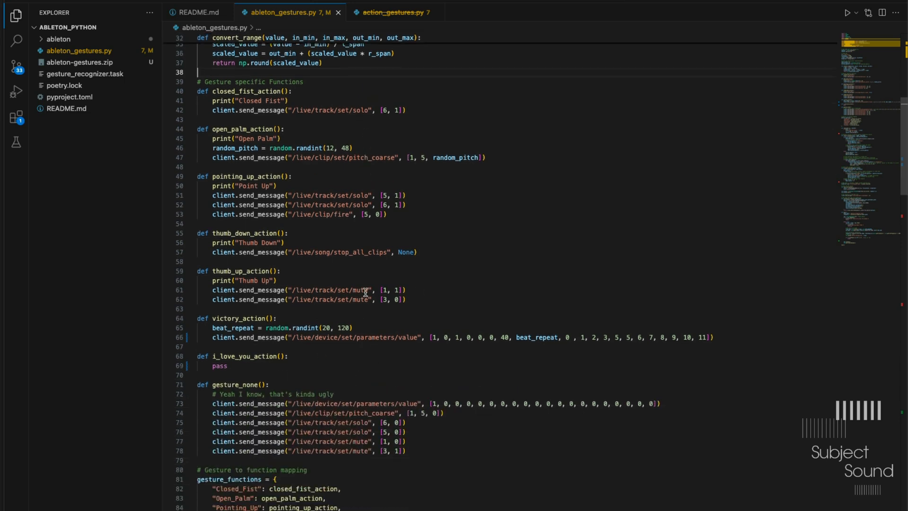
pyautogui.scroll(-3)
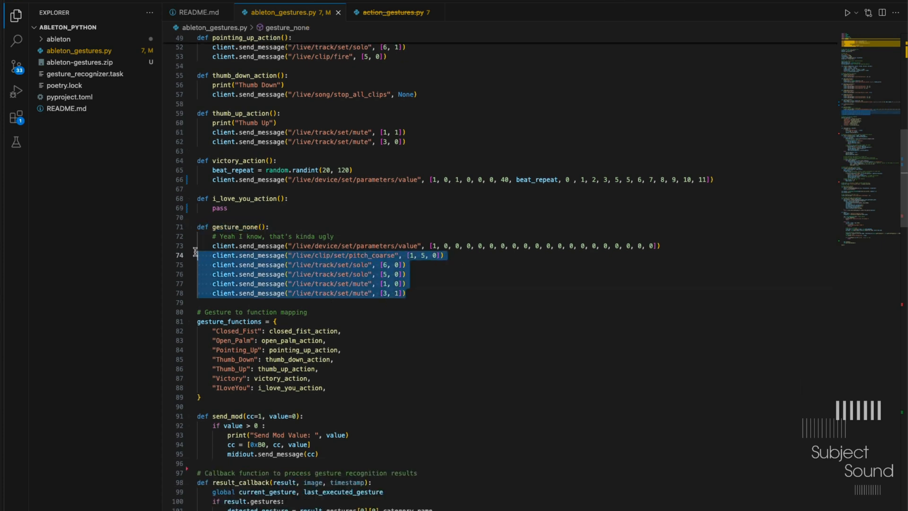
pyautogui.scroll(-3)
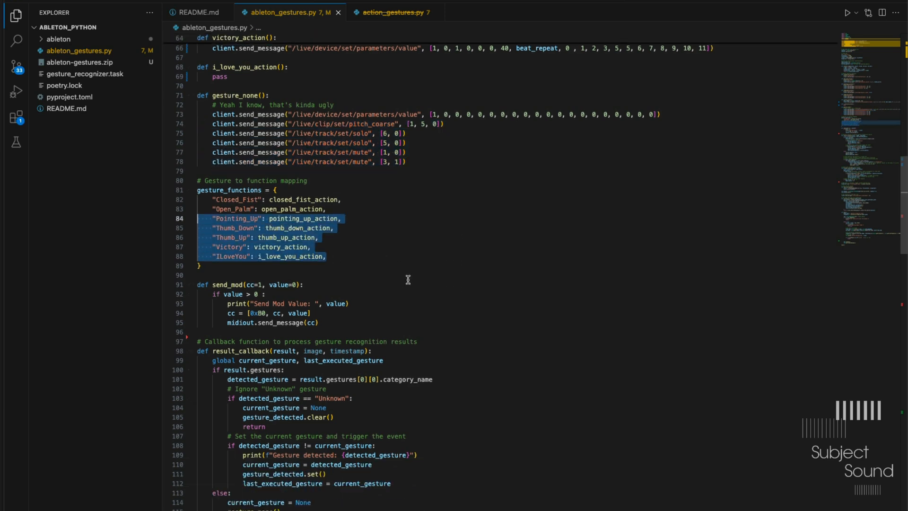
pyautogui.scroll(-3)
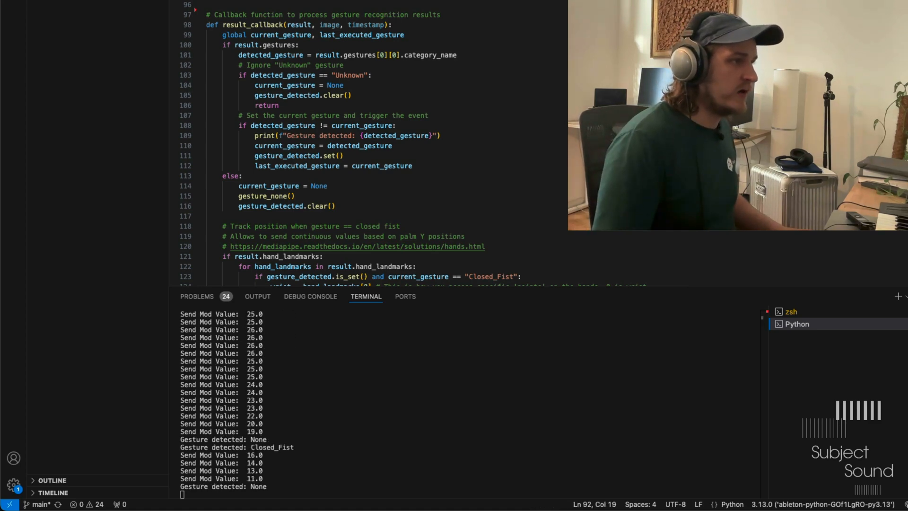
pyautogui.scroll(-3)
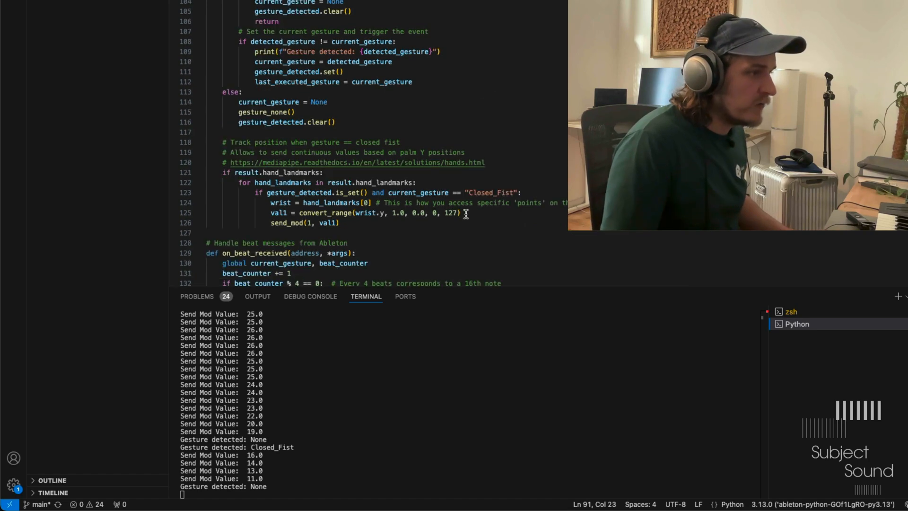
pyautogui.doubleClick(366, 212)
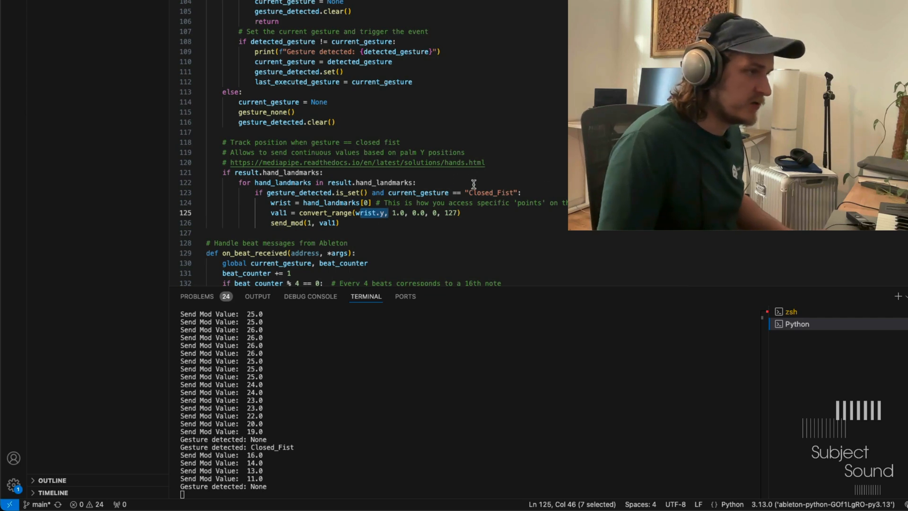
pyautogui.moveTo(371, 203)
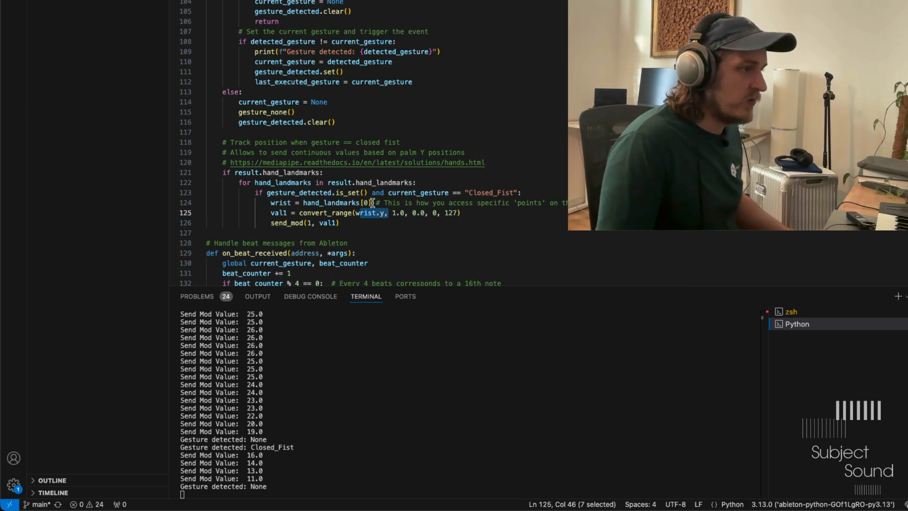
pyautogui.click(376, 203)
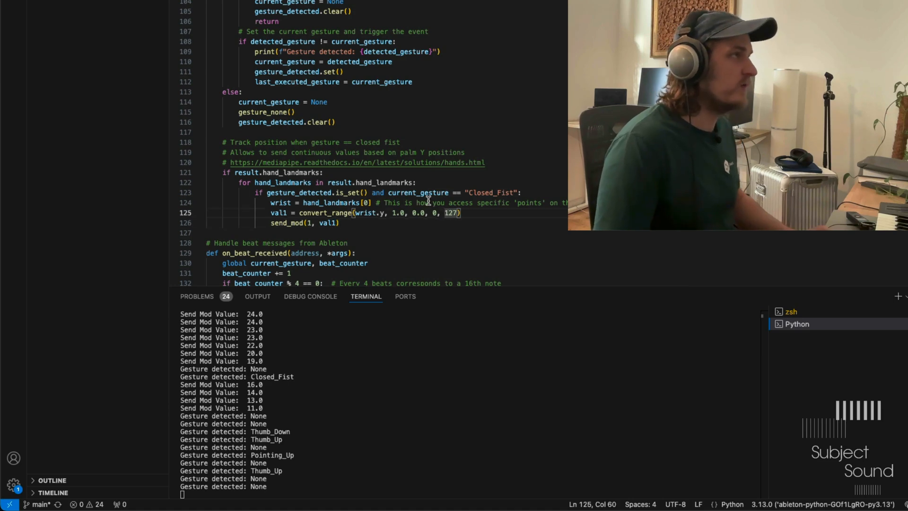
pyautogui.moveTo(418, 192)
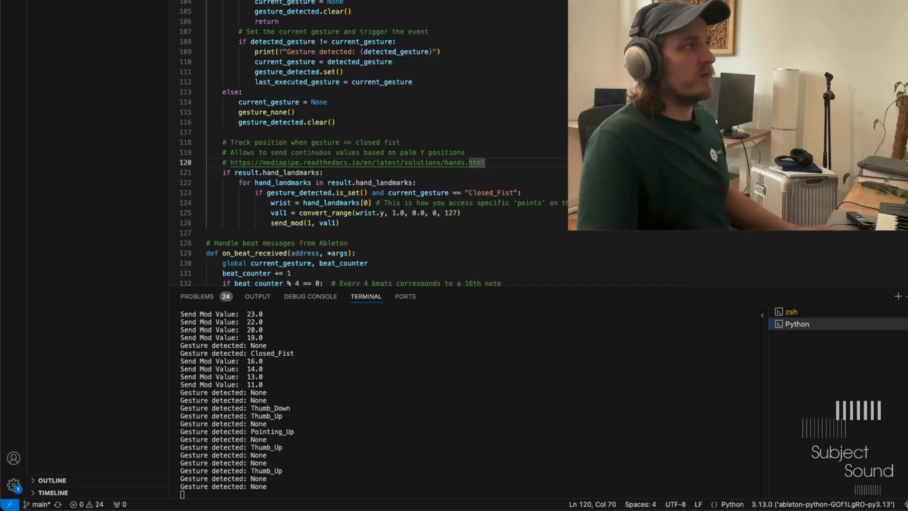
pyautogui.moveTo(497, 41)
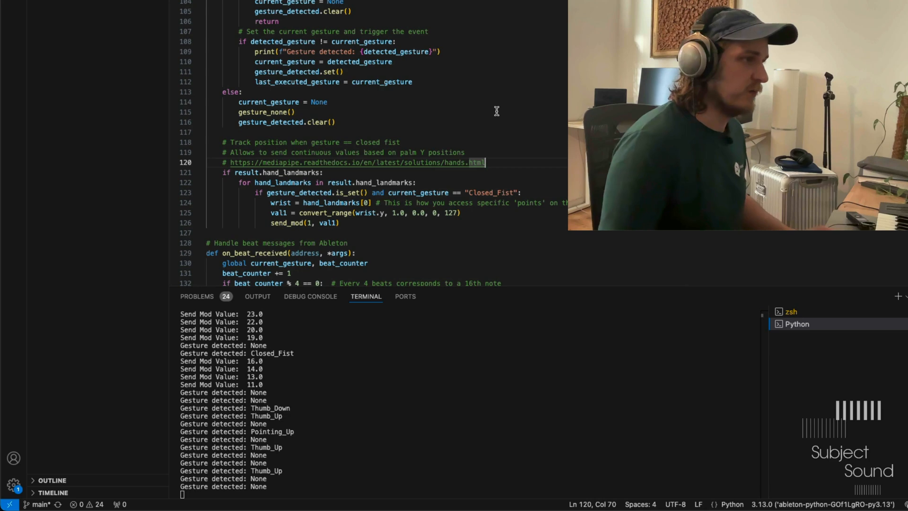
pyautogui.moveTo(565, 114)
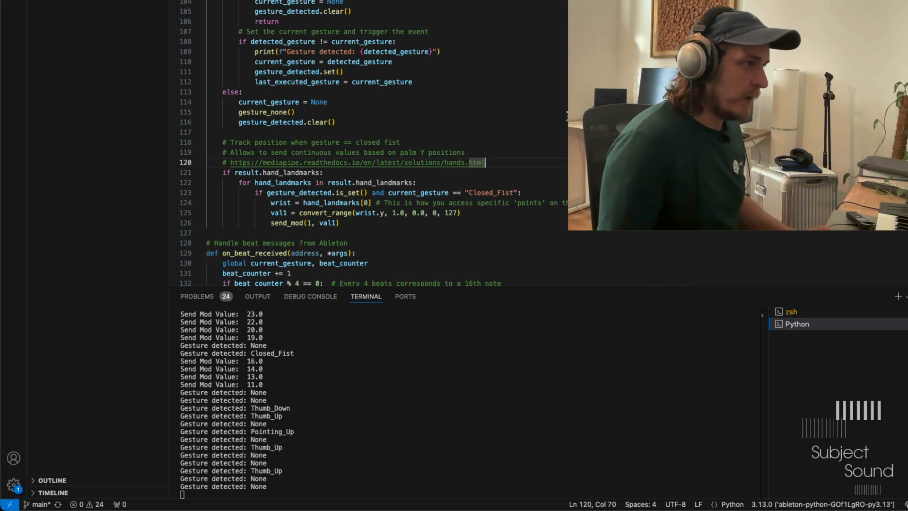
pyautogui.scroll(-3)
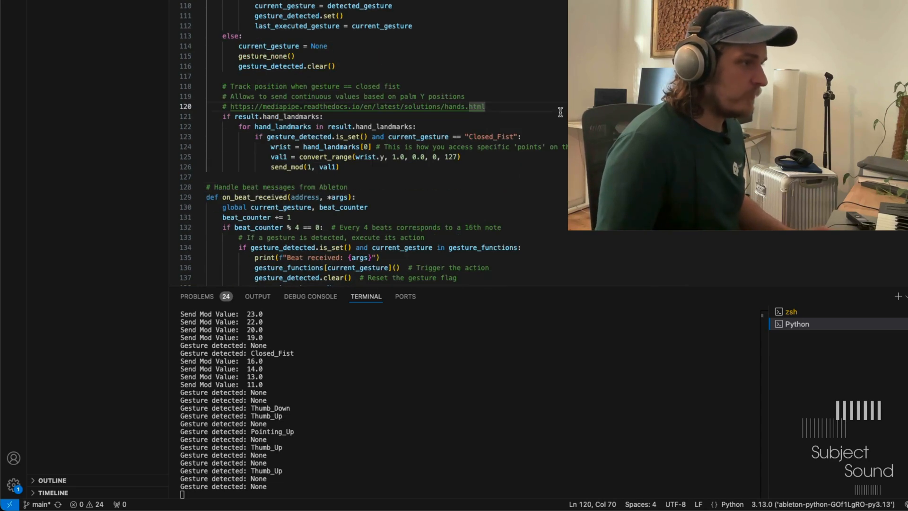
pyautogui.scroll(-3)
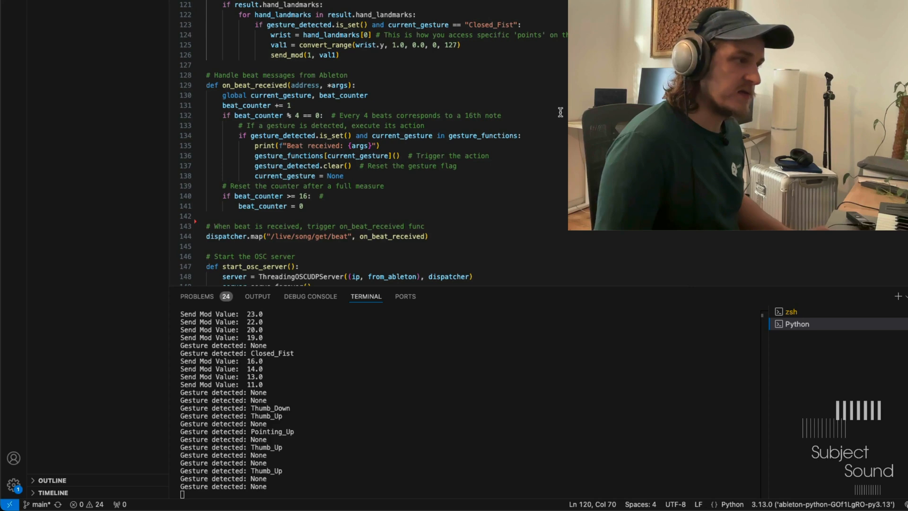
pyautogui.scroll(-3)
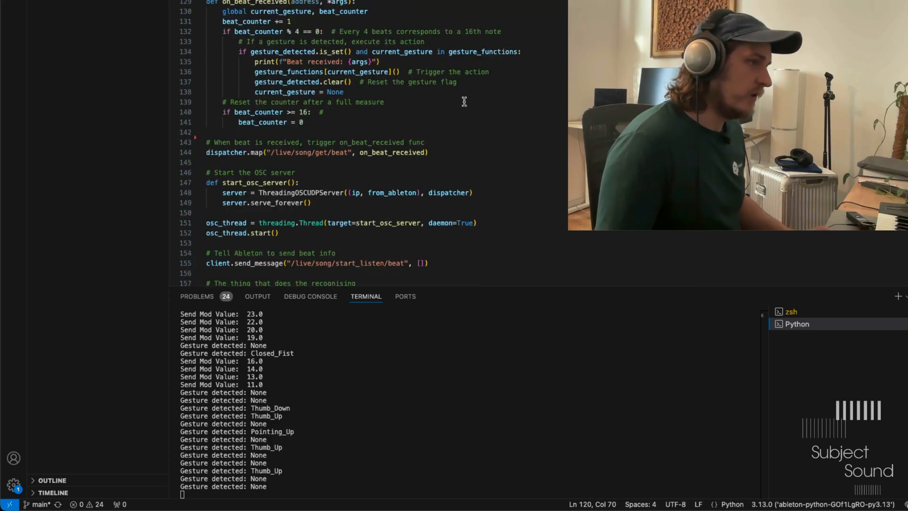
pyautogui.moveTo(330, 122)
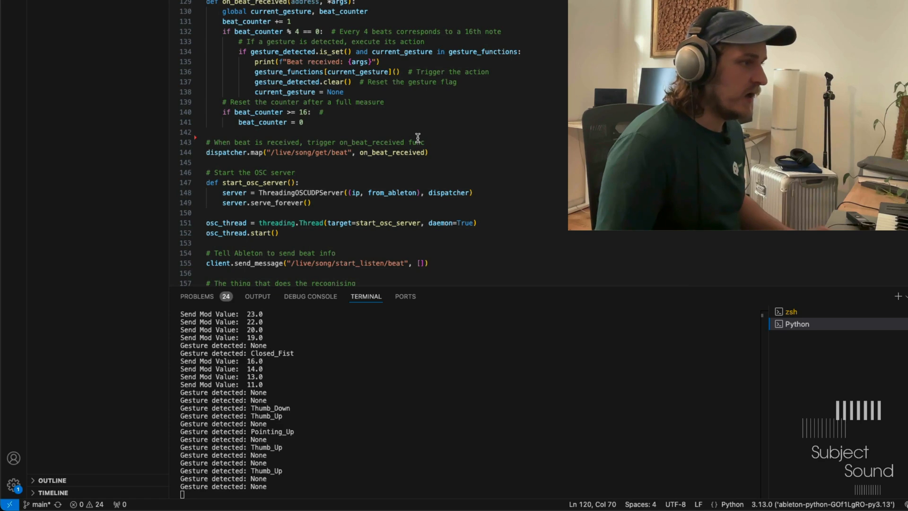
pyautogui.scroll(-3)
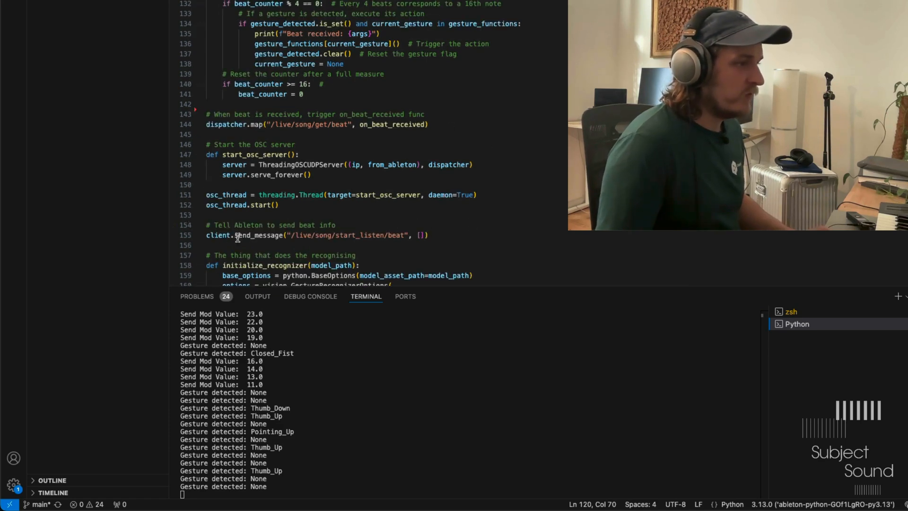
pyautogui.moveTo(454, 231)
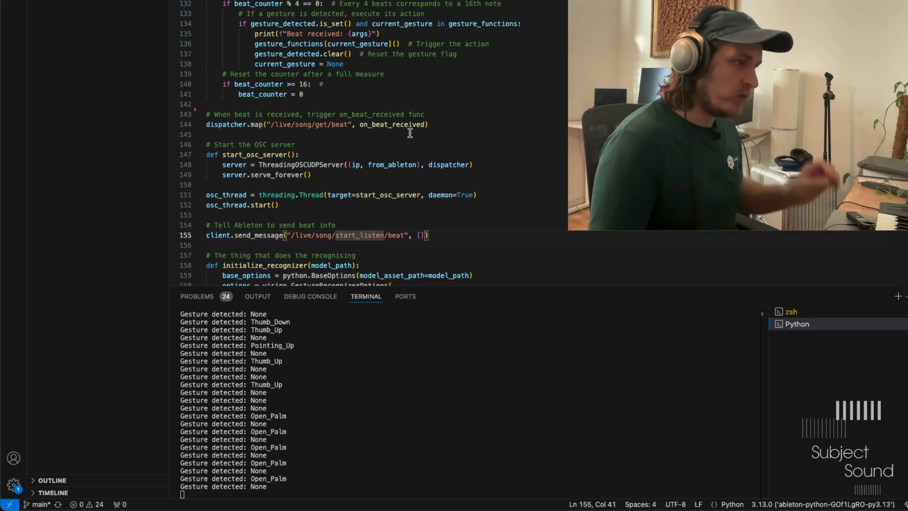
pyautogui.scroll(3)
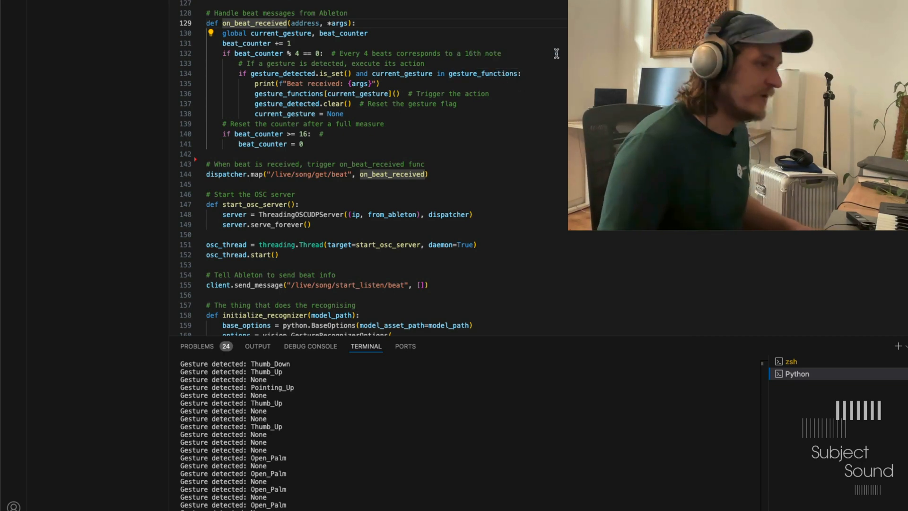
pyautogui.scroll(-3)
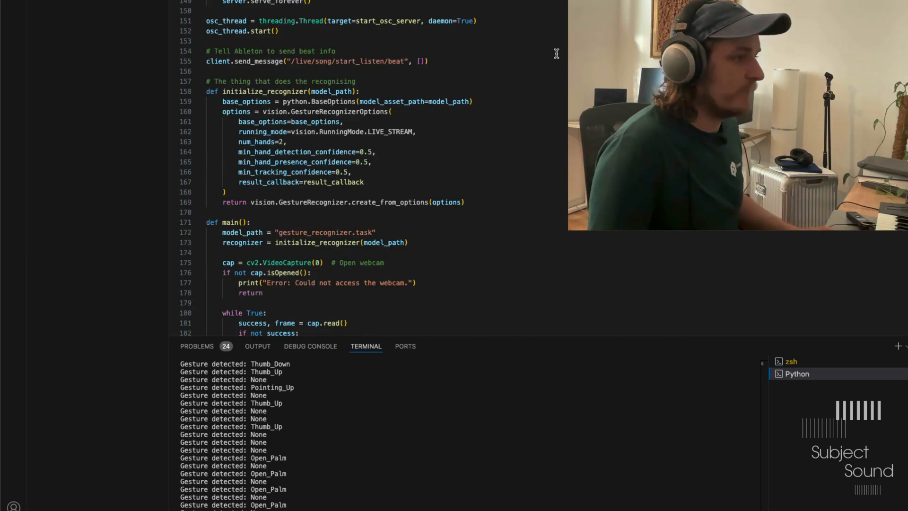
pyautogui.scroll(3)
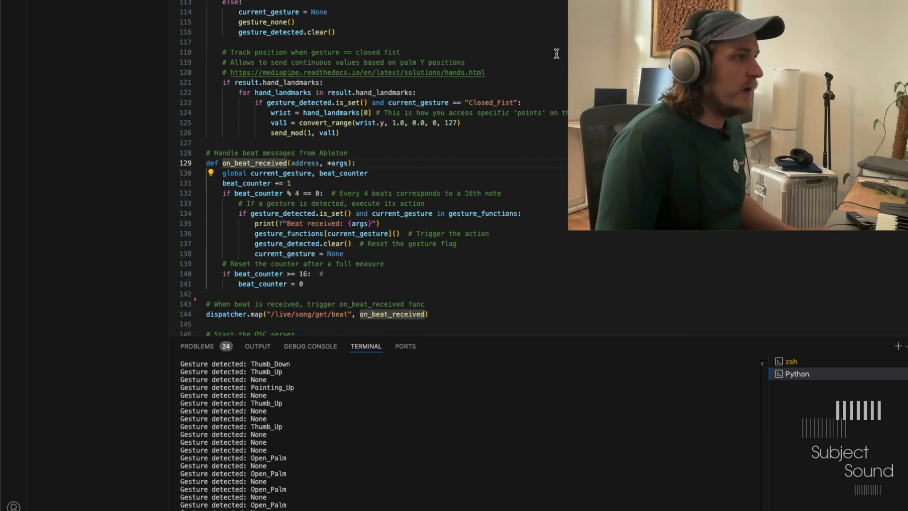
pyautogui.scroll(3)
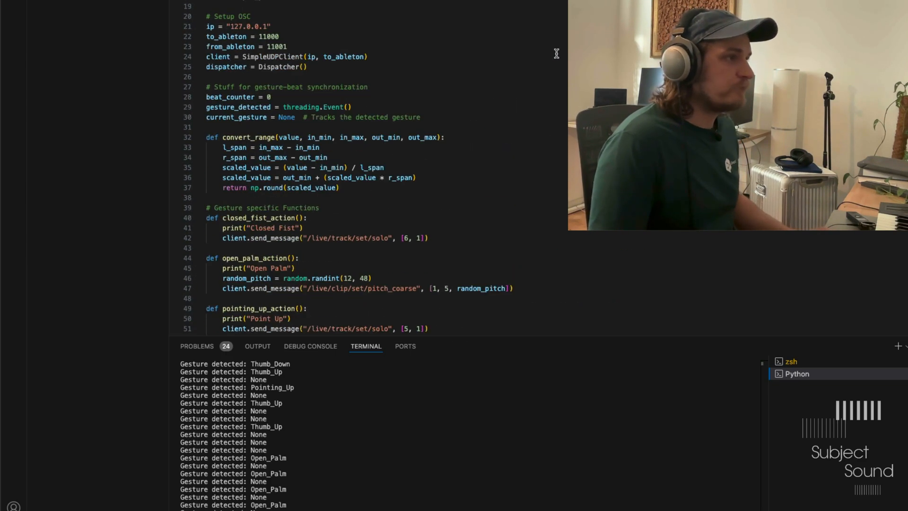
pyautogui.scroll(-3)
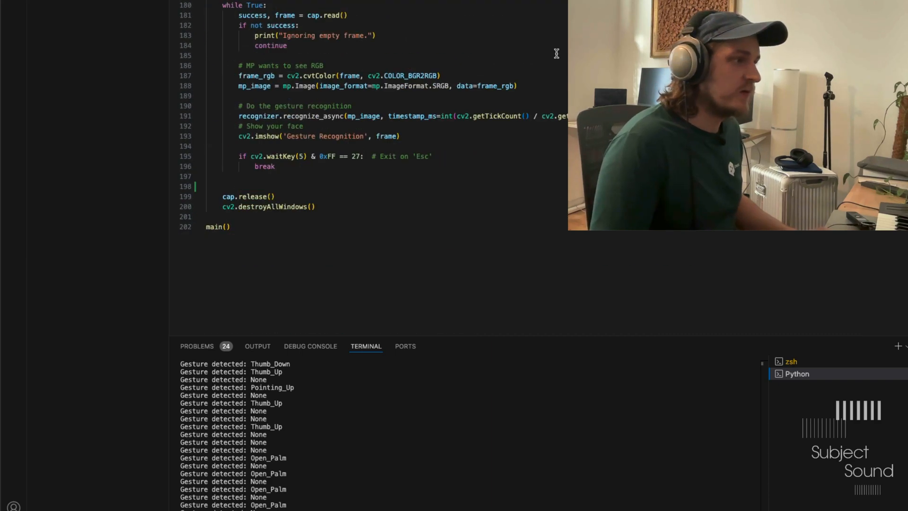
pyautogui.scroll(3)
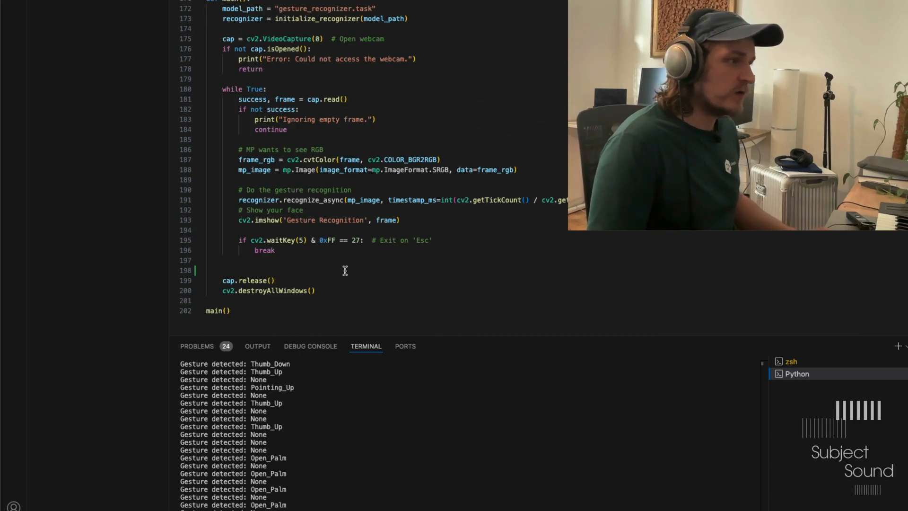
pyautogui.scroll(3)
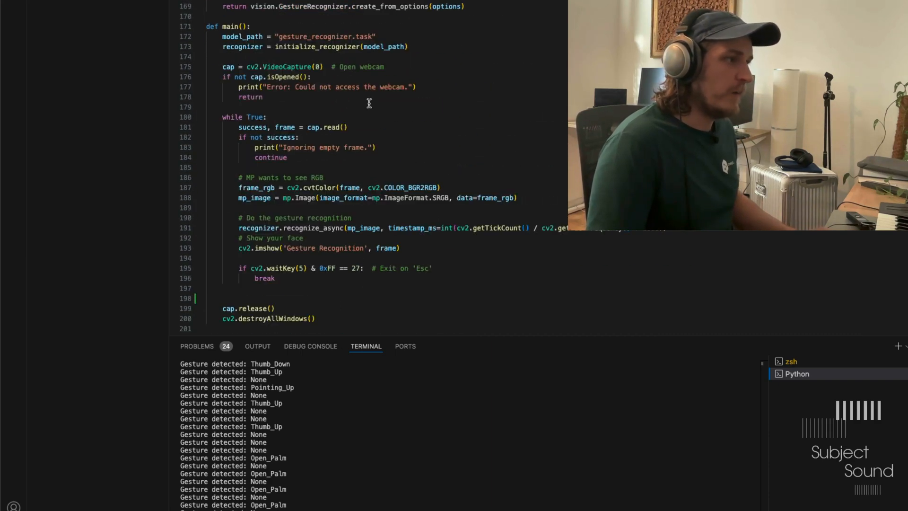
pyautogui.moveTo(433, 198)
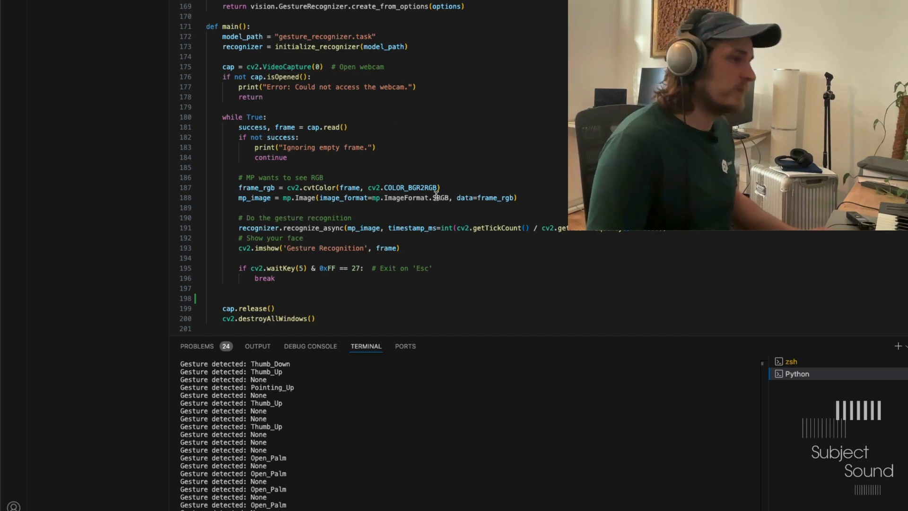
pyautogui.moveTo(365, 166)
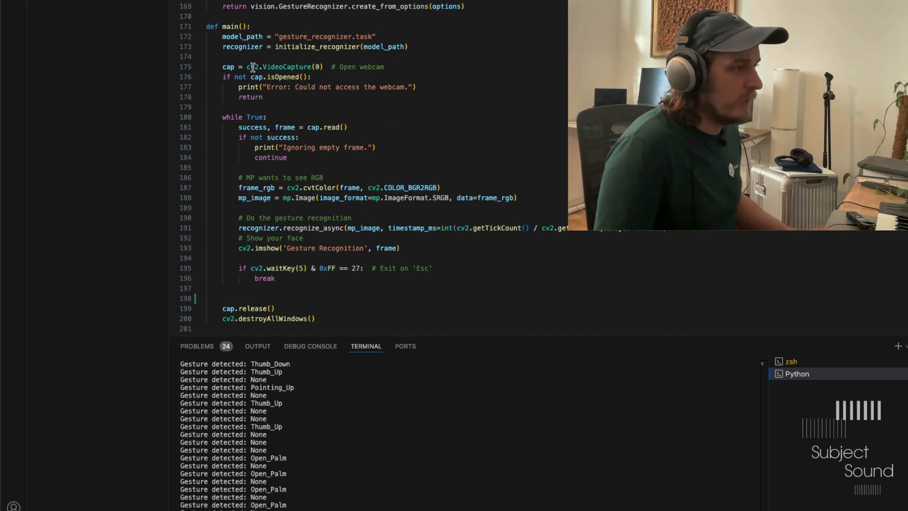
pyautogui.moveTo(256, 187)
pyautogui.write('1')
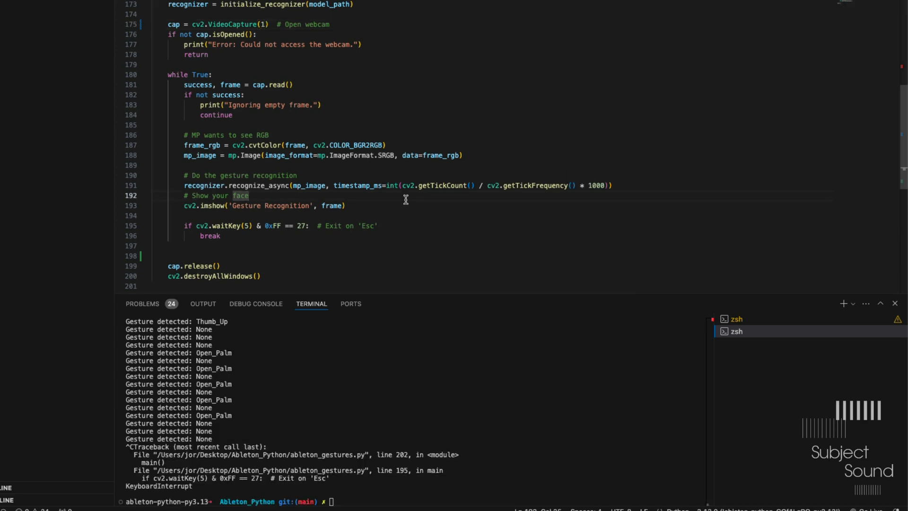
pyautogui.write('poetry run python ableton_gestures.py')
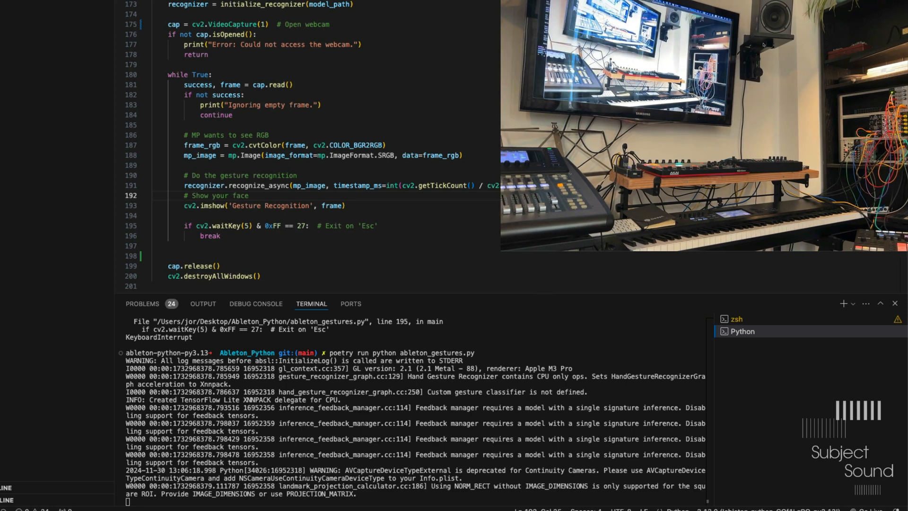
pyautogui.moveTo(493, 96)
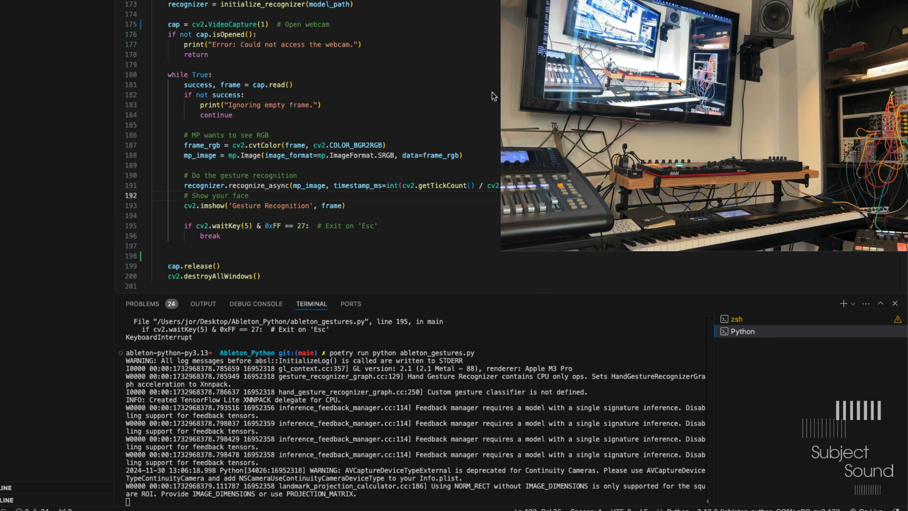
pyautogui.scroll(3)
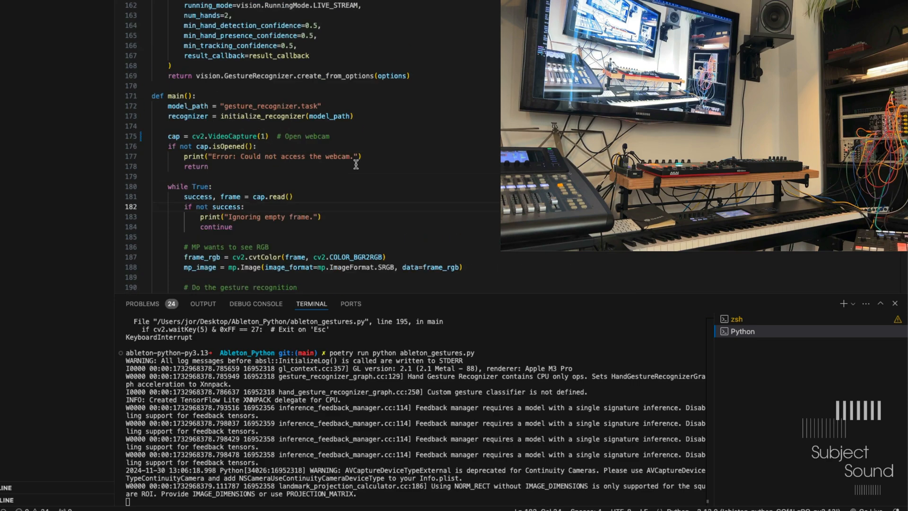
pyautogui.scroll(3)
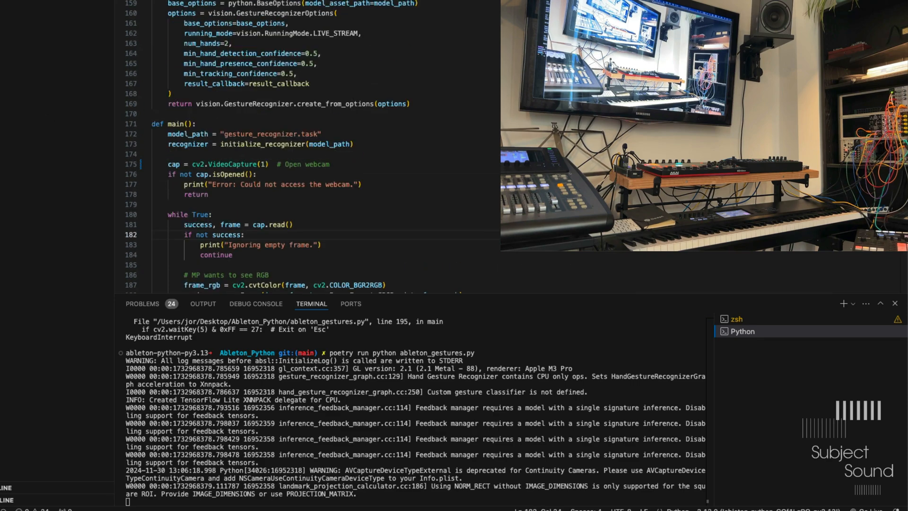
pyautogui.scroll(3)
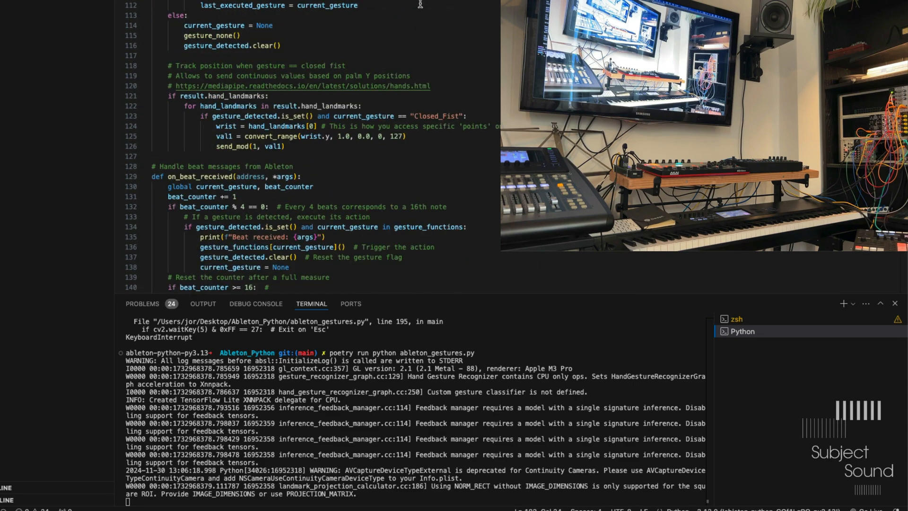
pyautogui.scroll(3)
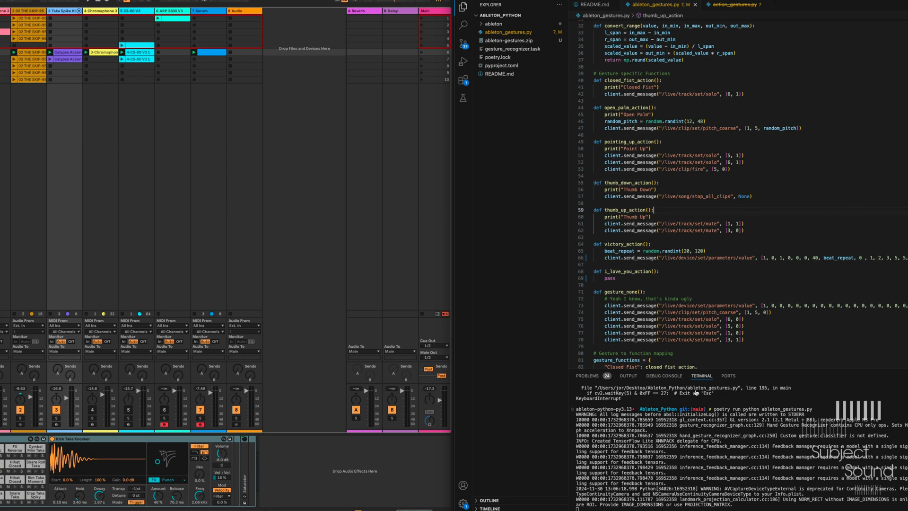
pyautogui.scroll(3)
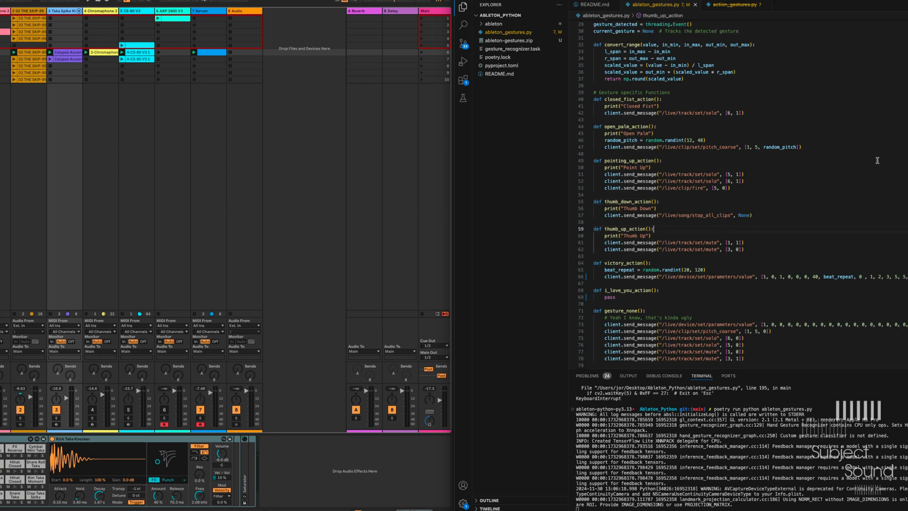
pyautogui.moveTo(850, 173)
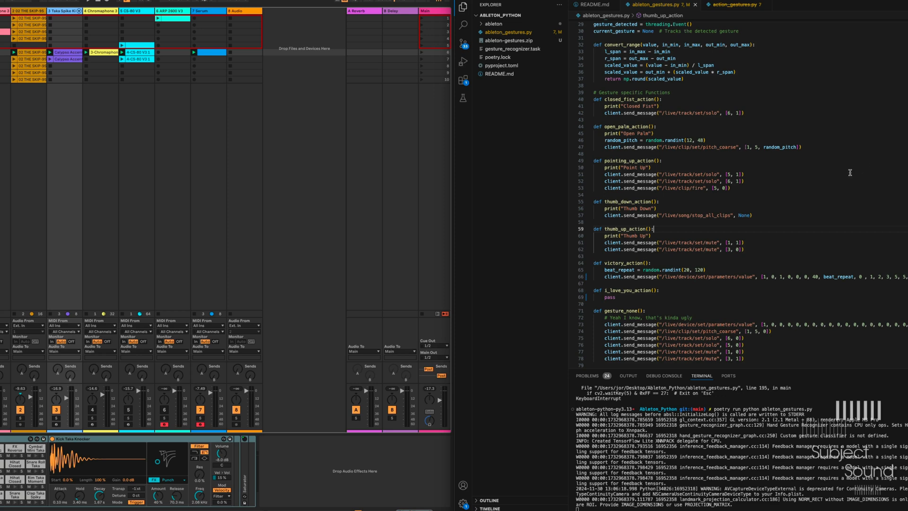
pyautogui.moveTo(313, 193)
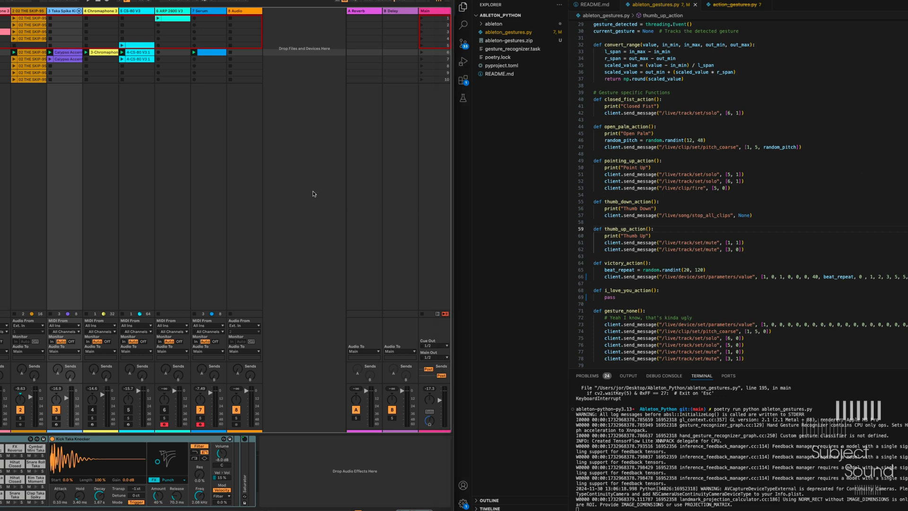
pyautogui.moveTo(357, 106)
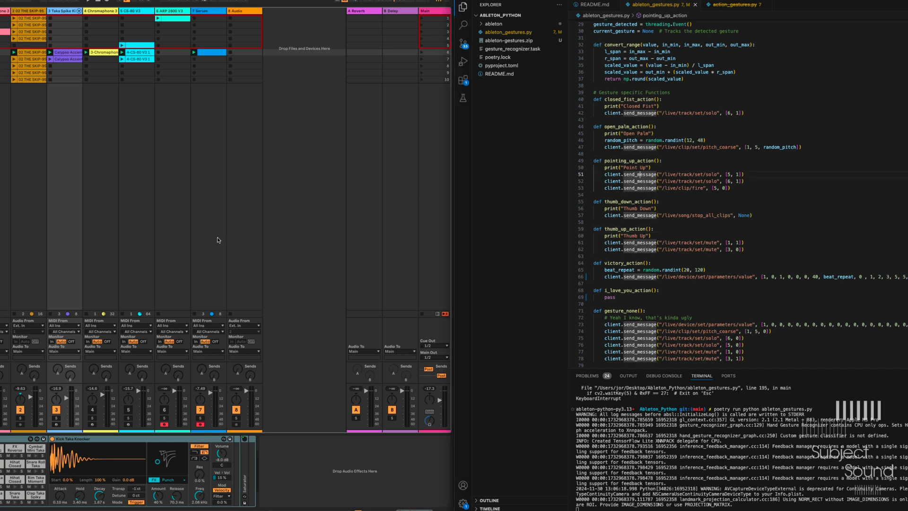
pyautogui.moveTo(589, 245)
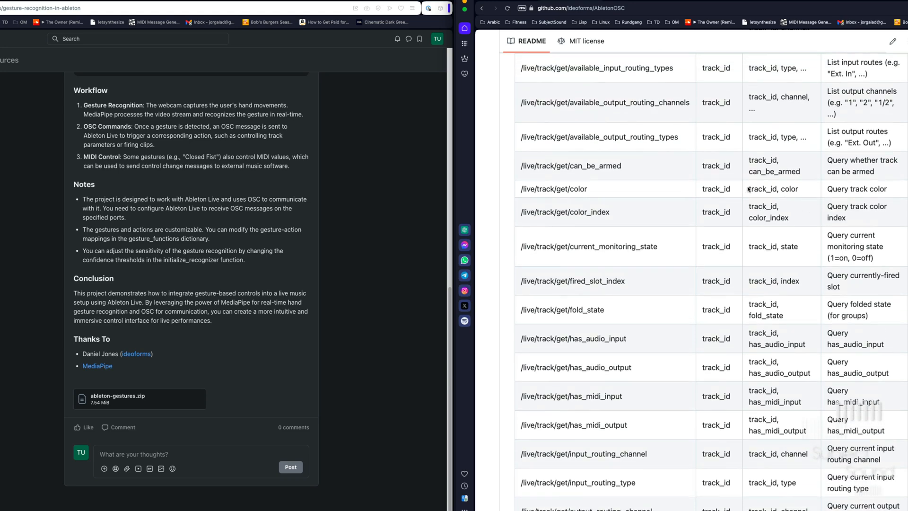
# - Scroll the AbletonOSC README and expand the Device API documentation table
pyautogui.scroll(3)
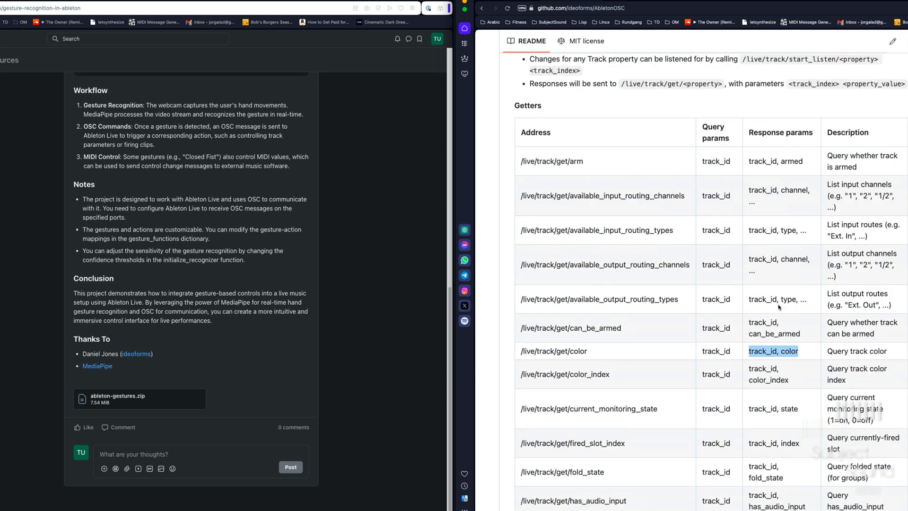
pyautogui.scroll(3)
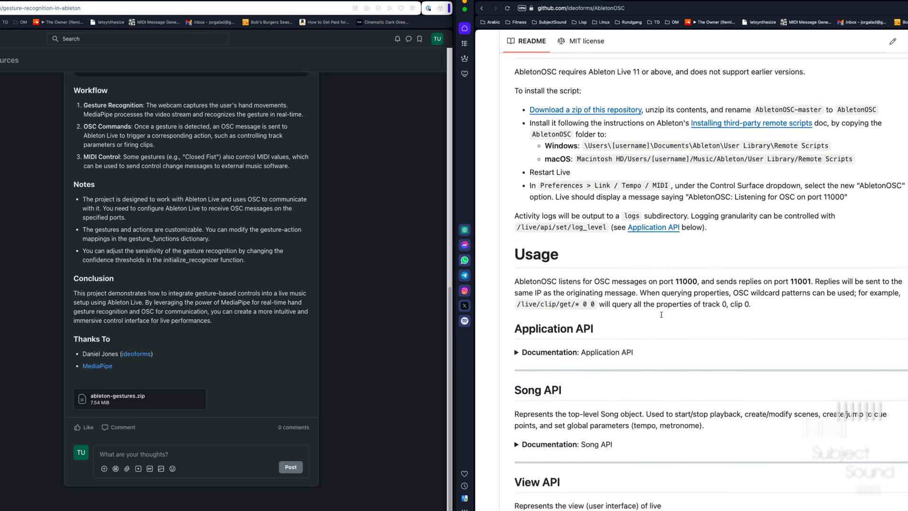
pyautogui.scroll(-3)
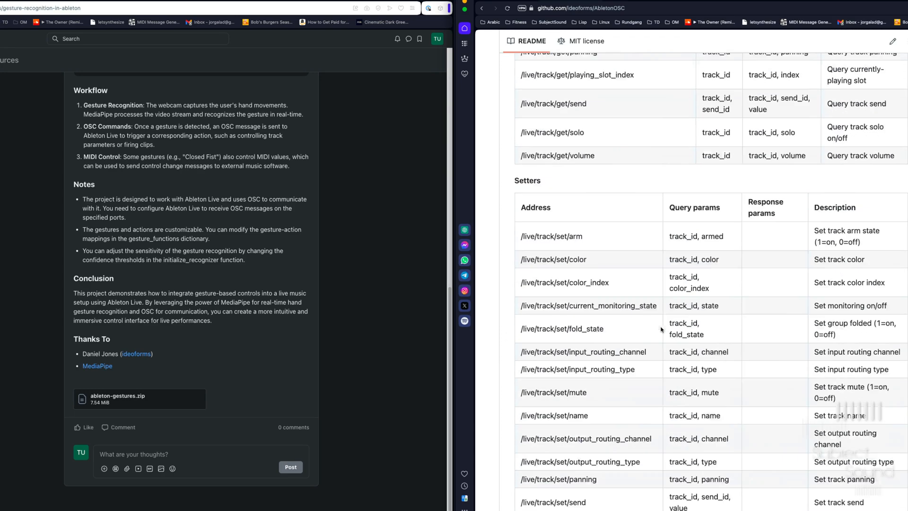
pyautogui.scroll(-3)
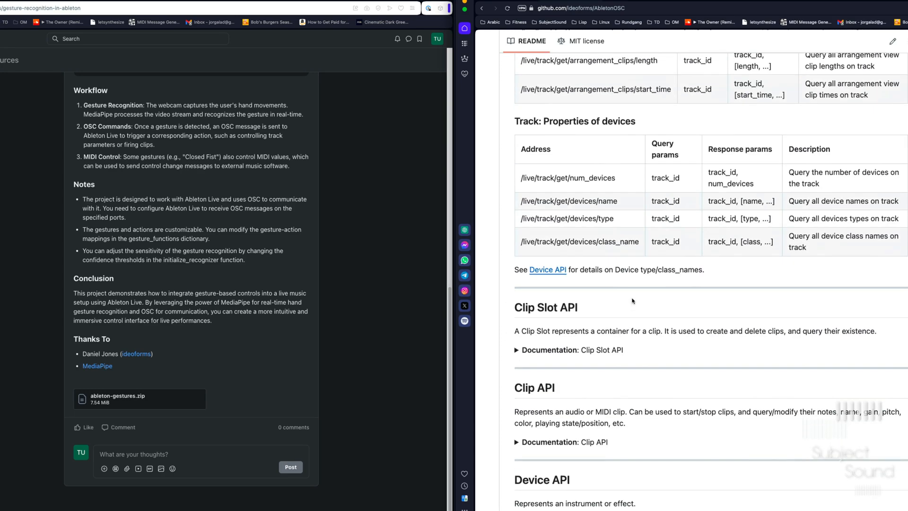
pyautogui.scroll(-3)
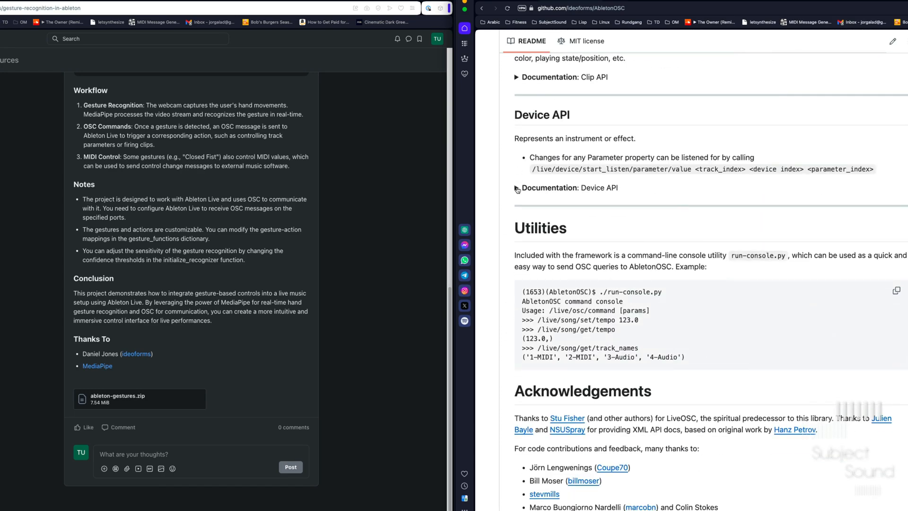
pyautogui.click(516, 188)
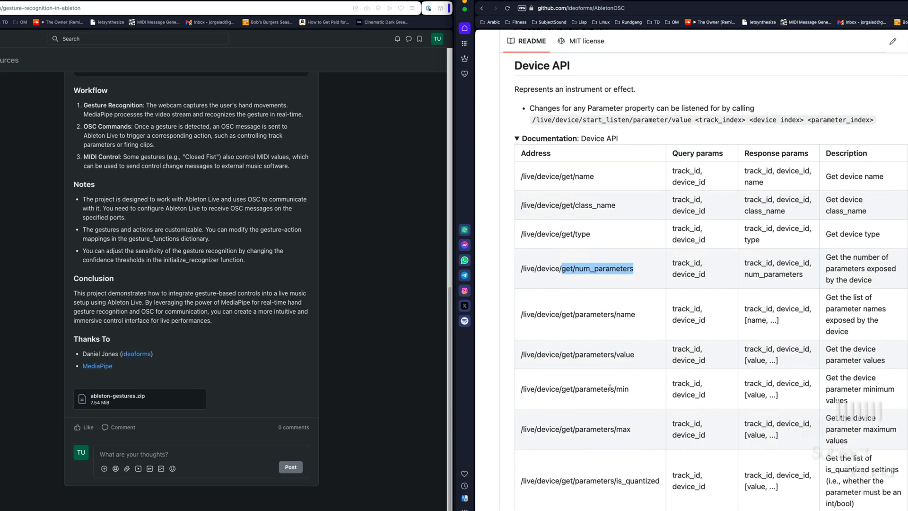
# - Review the Clip Slot API table and search the page for 'beat', finding no matches
pyautogui.scroll(-3)
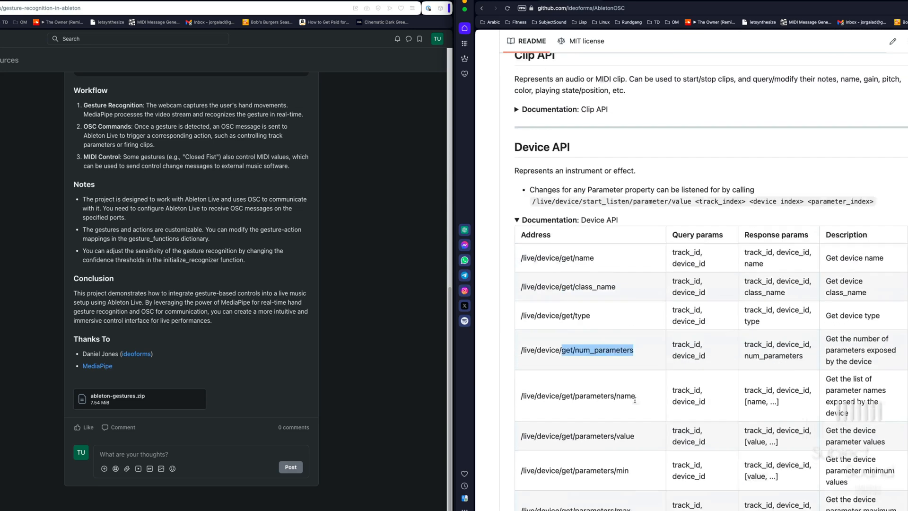
pyautogui.scroll(3)
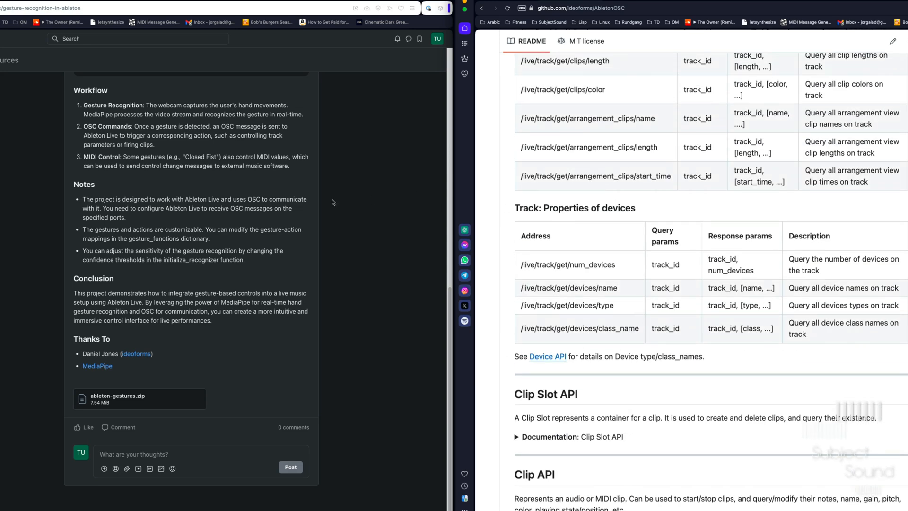
pyautogui.moveTo(412, 139)
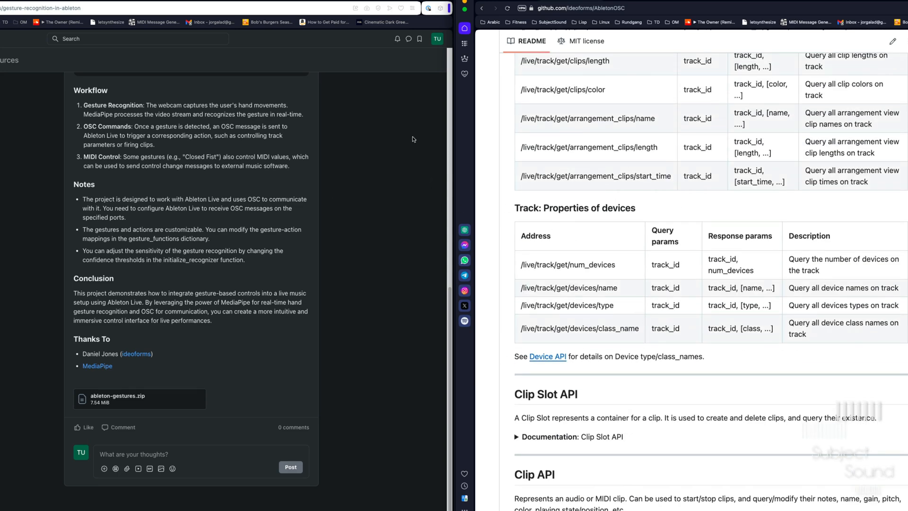
pyautogui.moveTo(596, 208)
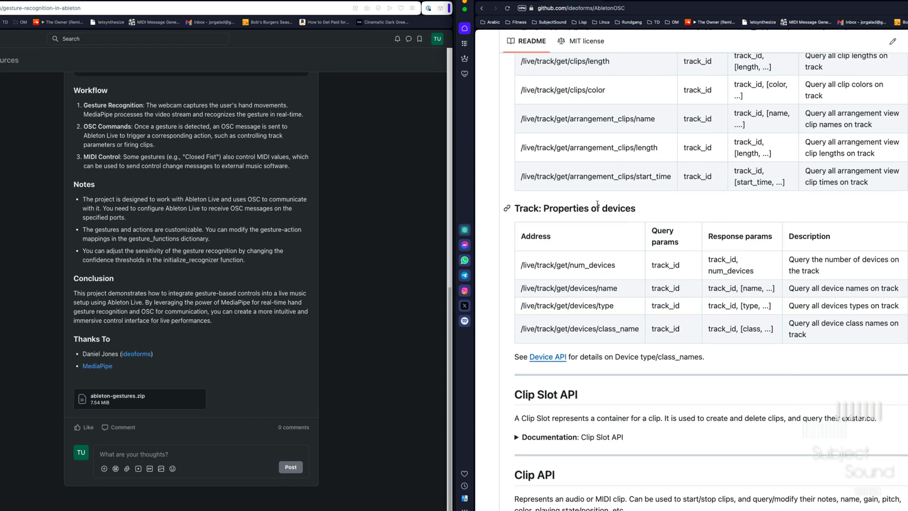
pyautogui.scroll(3)
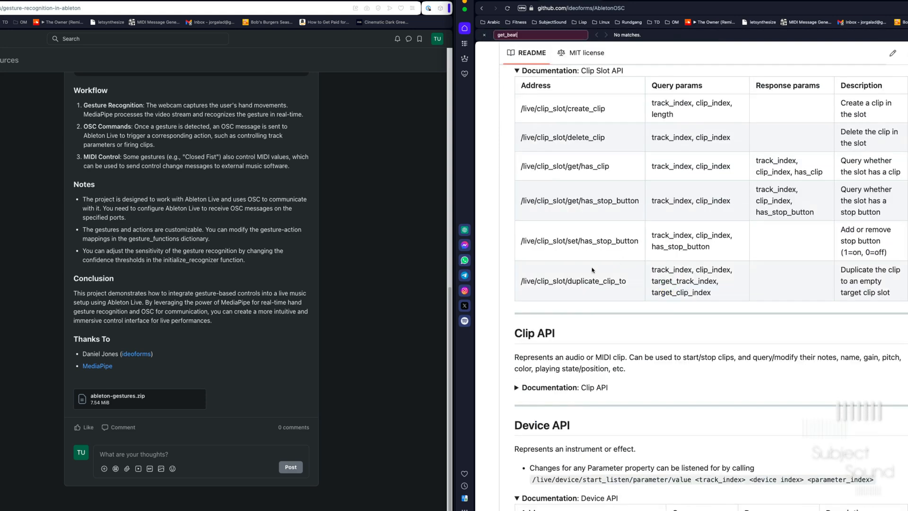
pyautogui.write('beat_repeat = random.randint(20, 120')
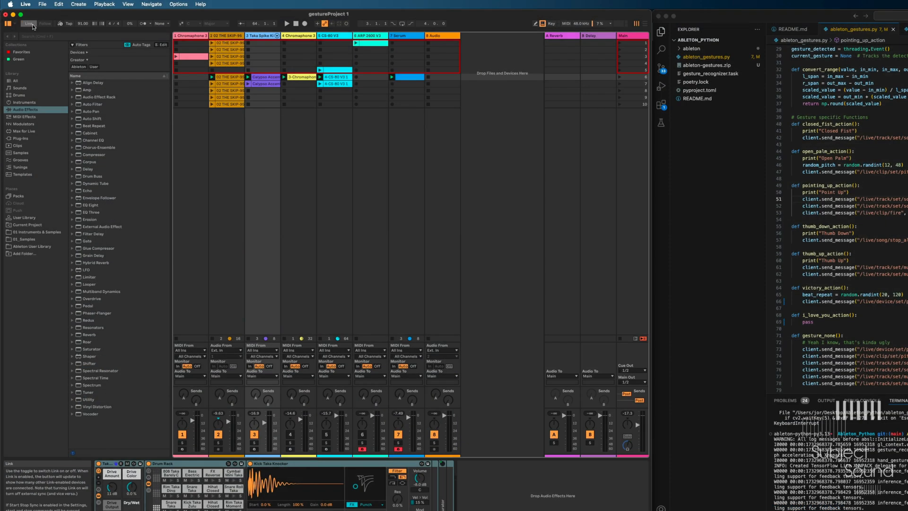
pyautogui.moveTo(29, 23)
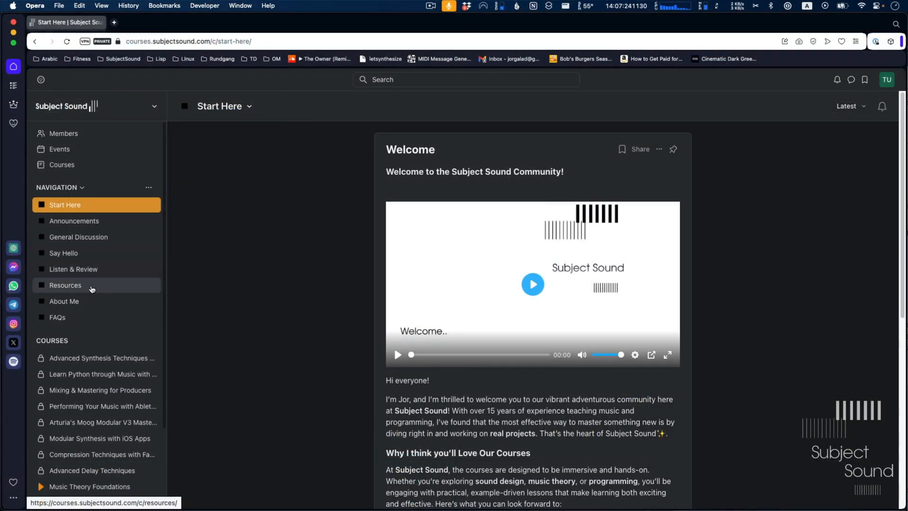
# - Open the Learn Python through Music course via the Gesture Recognition post and browse its lessons and prices
pyautogui.click(65, 285)
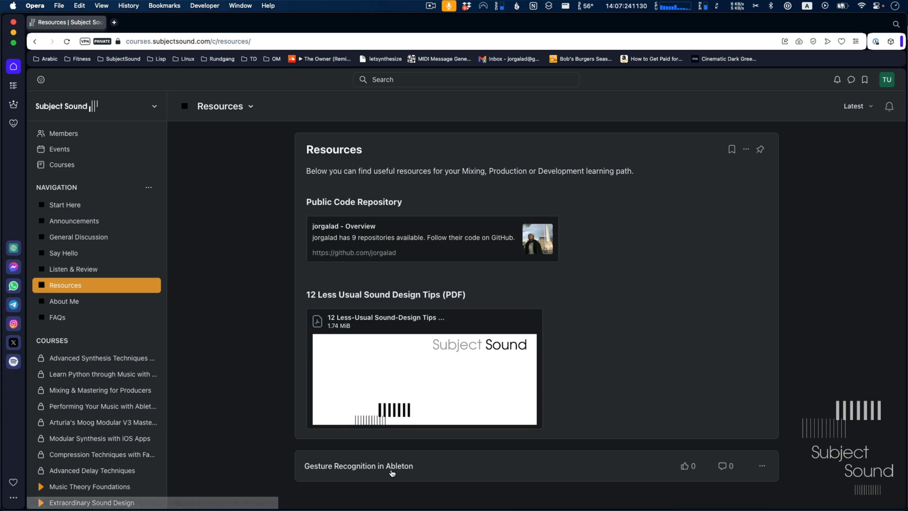
pyautogui.click(358, 465)
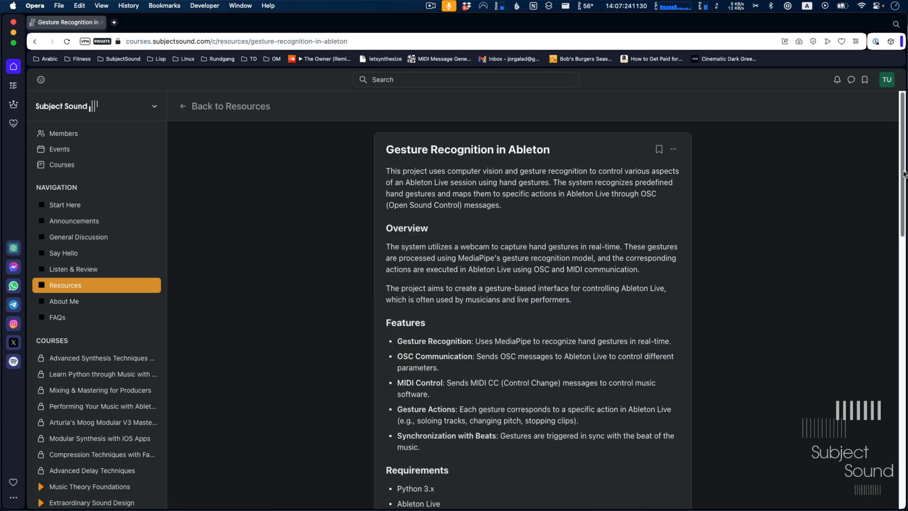
pyautogui.click(103, 374)
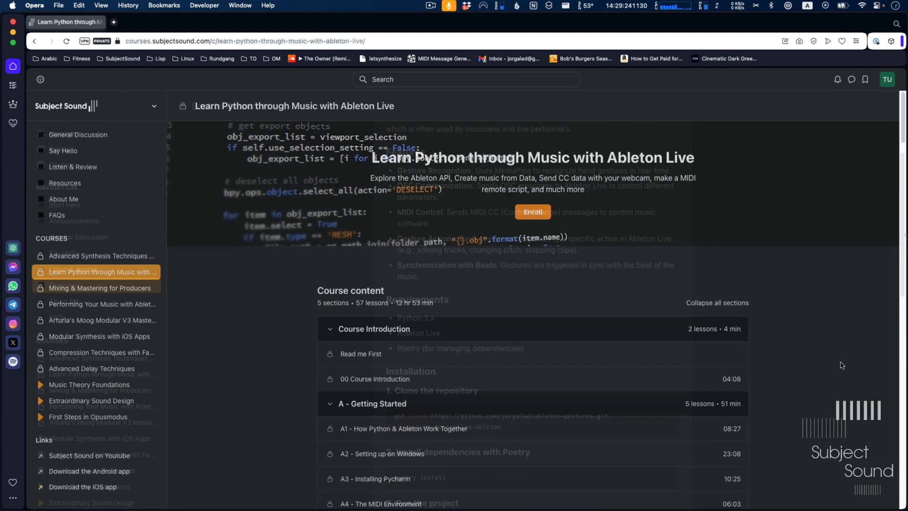
pyautogui.scroll(-3)
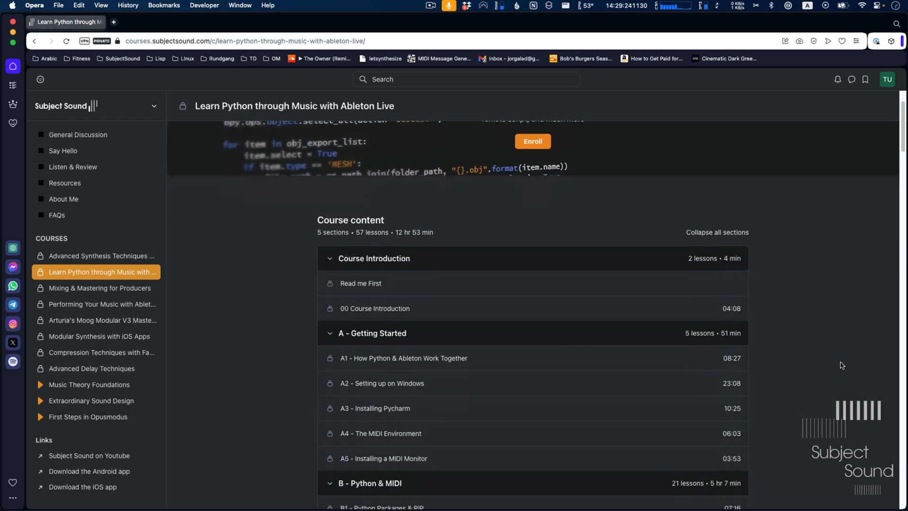
pyautogui.scroll(-3)
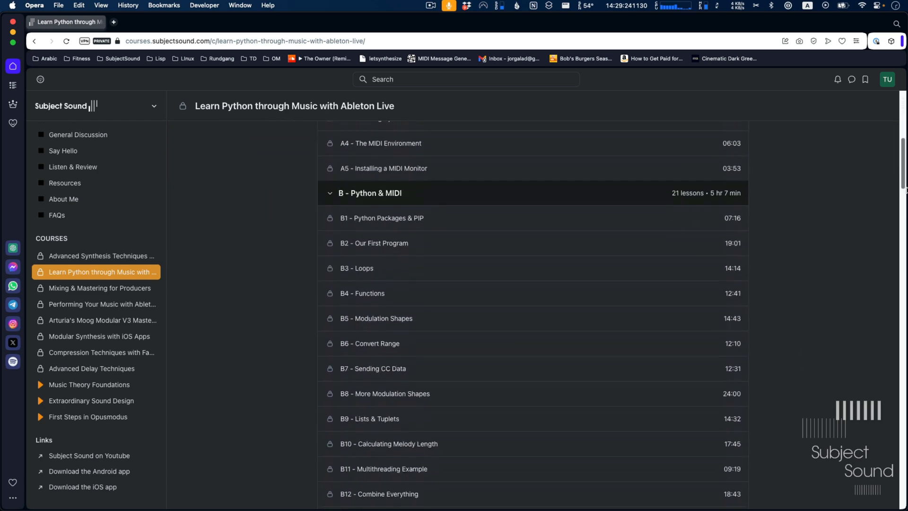
pyautogui.scroll(-3)
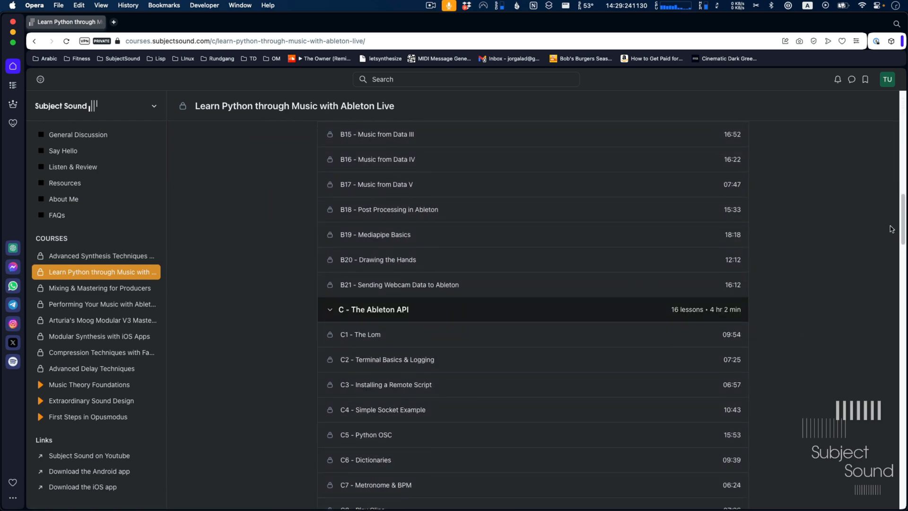
pyautogui.scroll(-3)
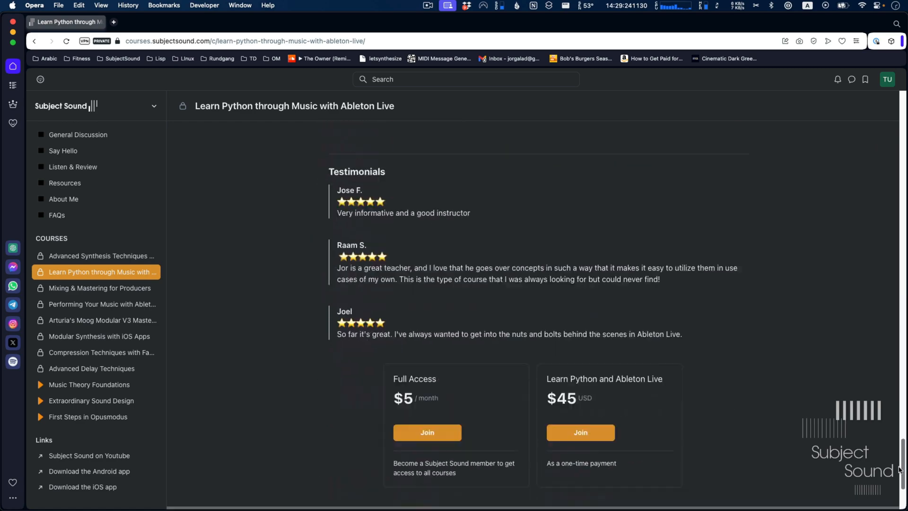